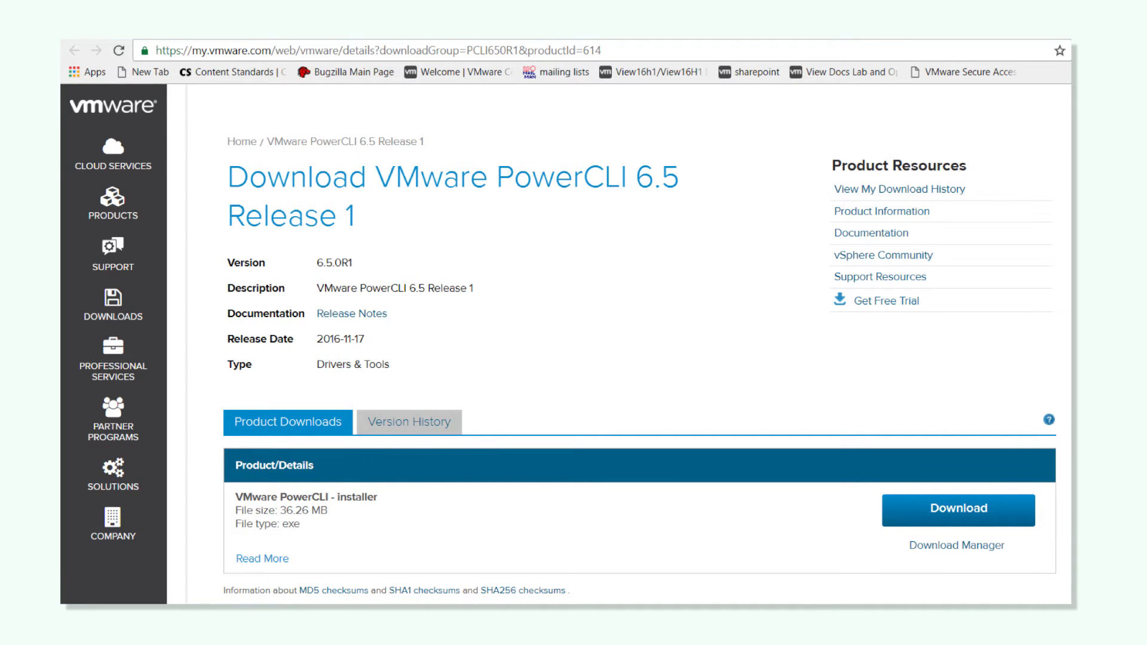
Launch the PowerCLI installer, pass the welcome page and accept the license agreement
left_click(957, 510)
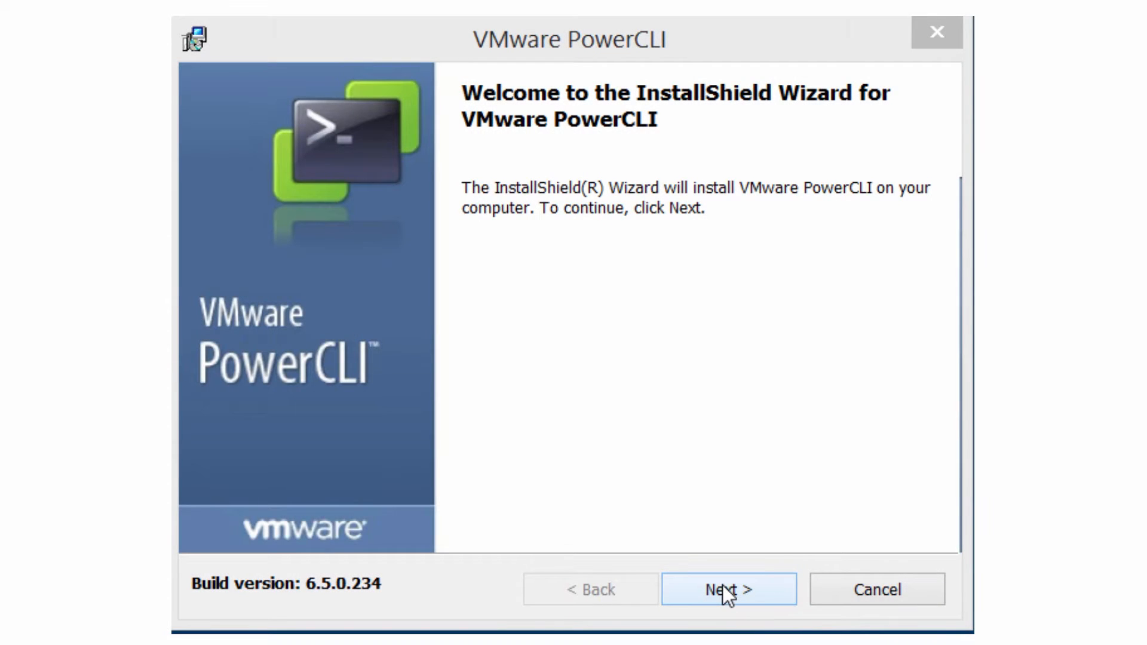
left_click(728, 589)
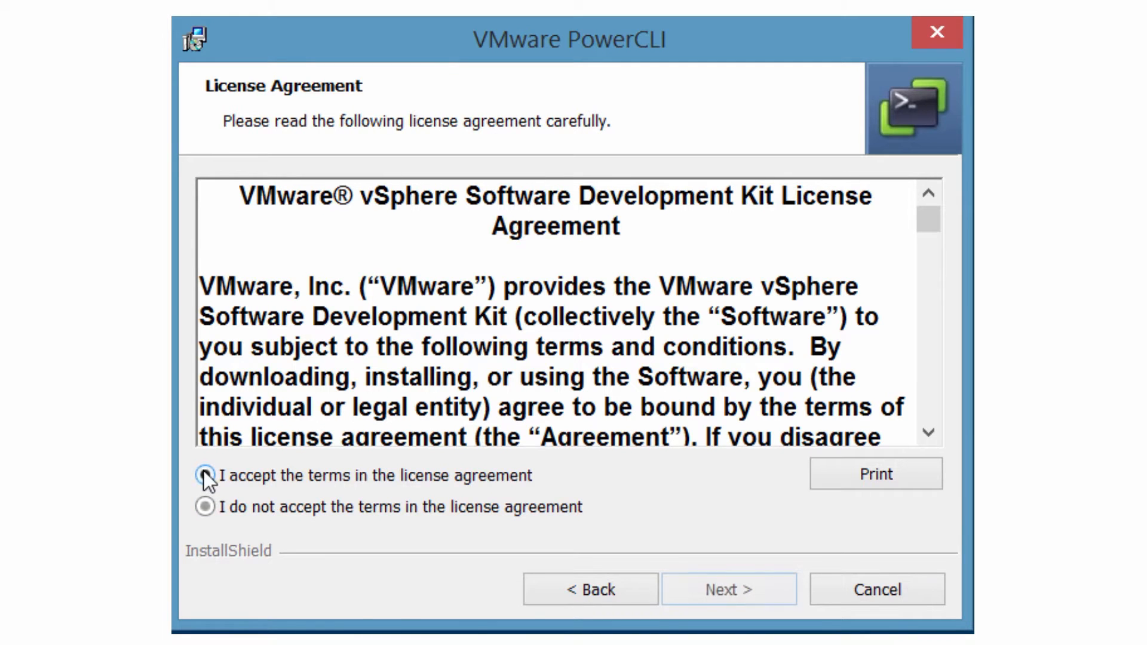
left_click(728, 589)
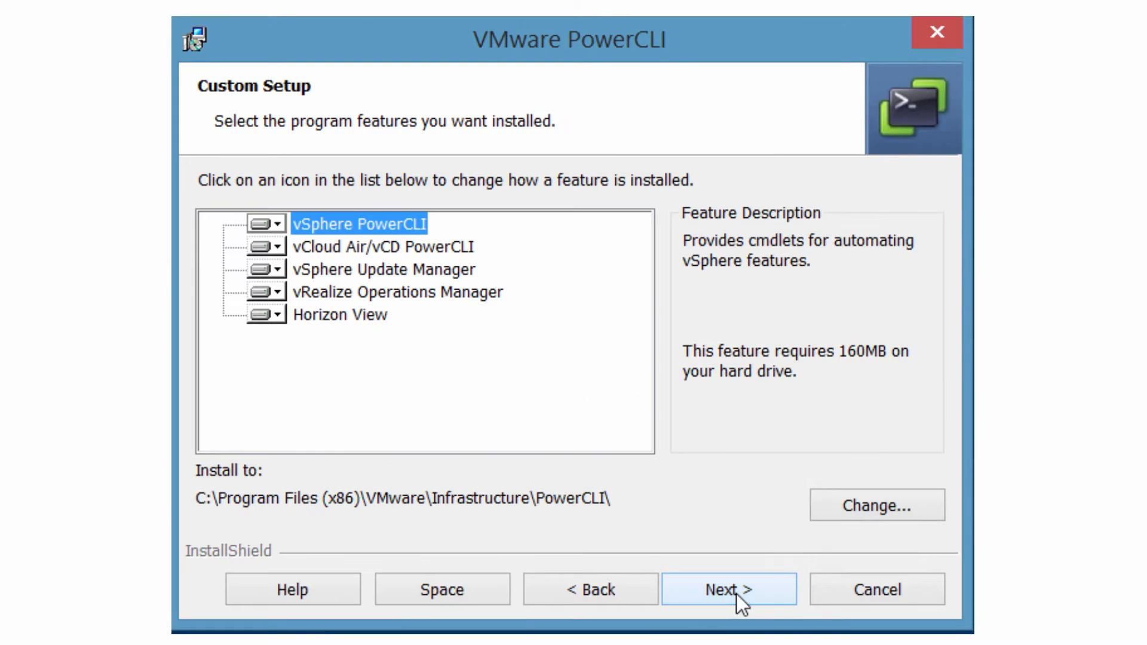
Set Horizon View to install on the local hard drive, run the installation and finish the wizard
left_click(276, 314)
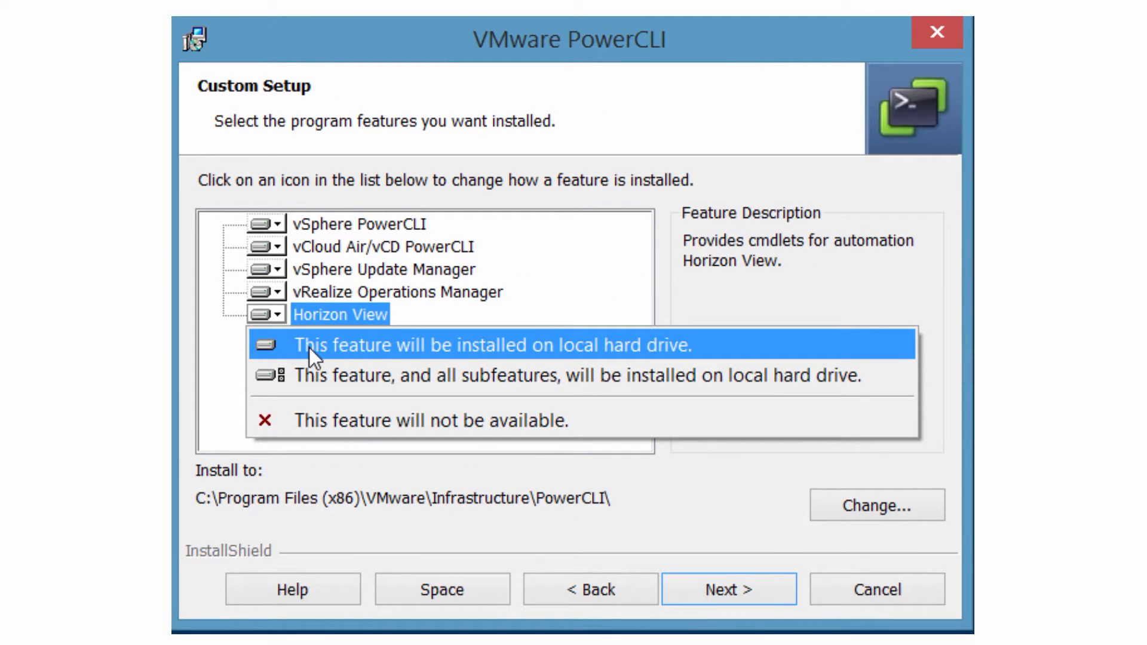
left_click(490, 345)
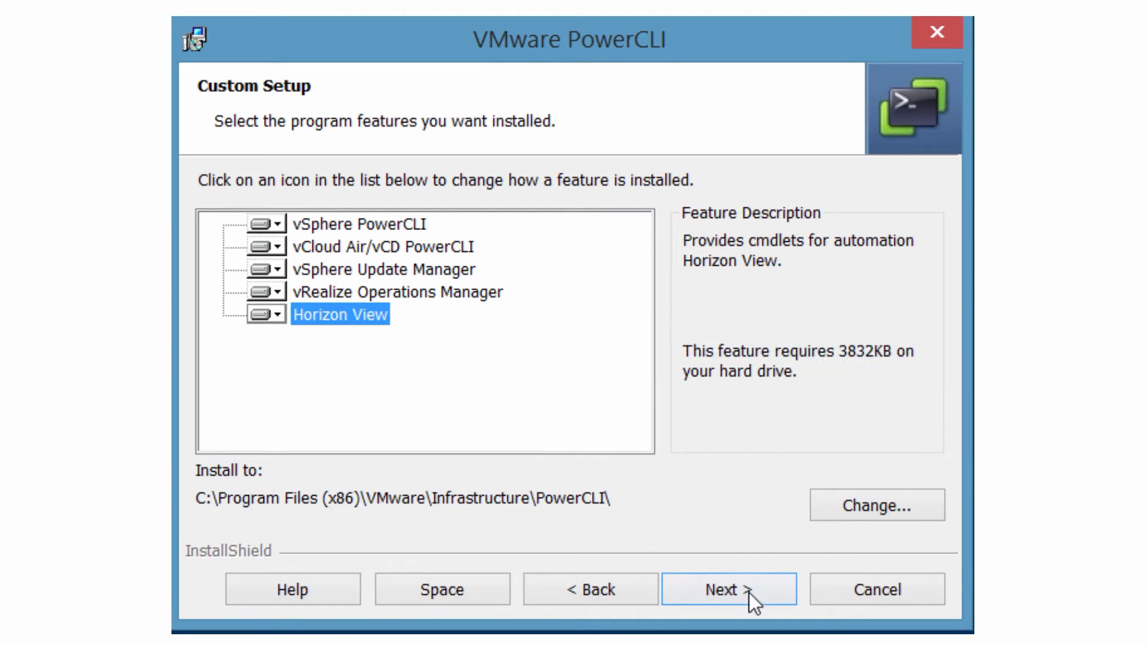
left_click(728, 590)
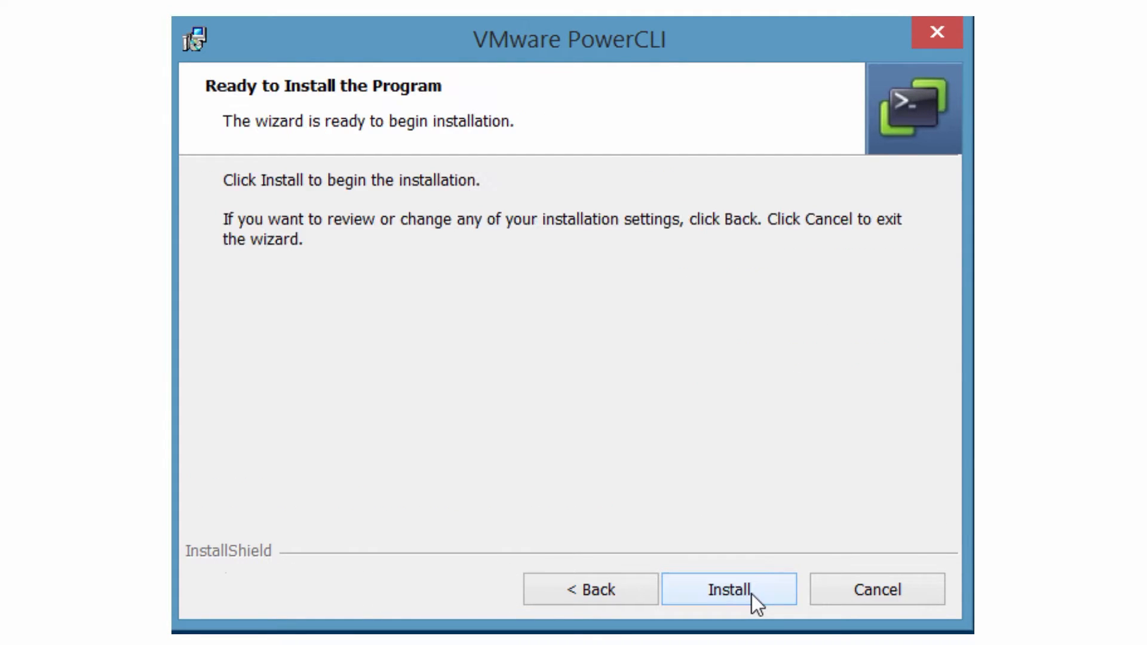
left_click(728, 590)
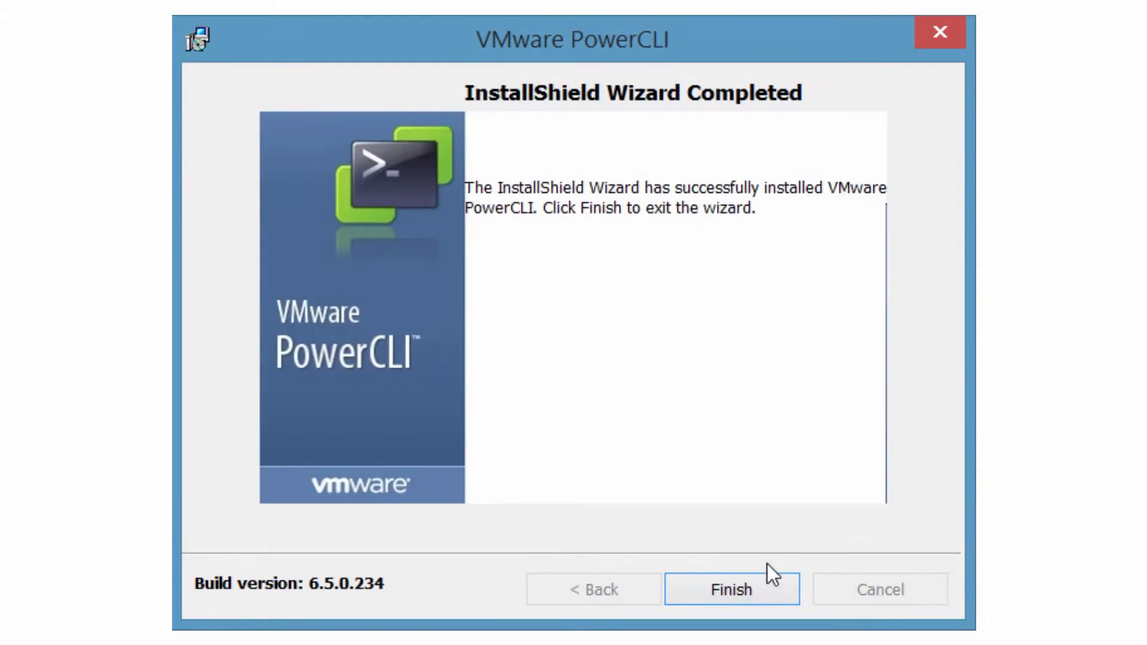
left_click(731, 589)
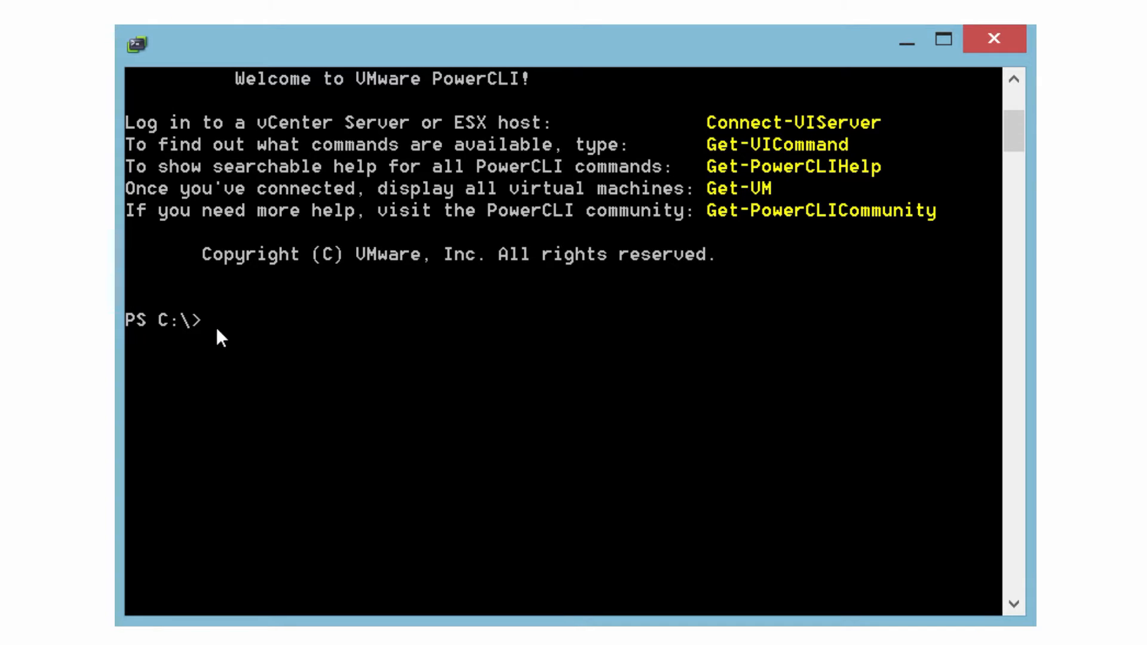
Run Set-ExecutionPolicy RemoteSigned at the PowerCLI prompt
type("Set")
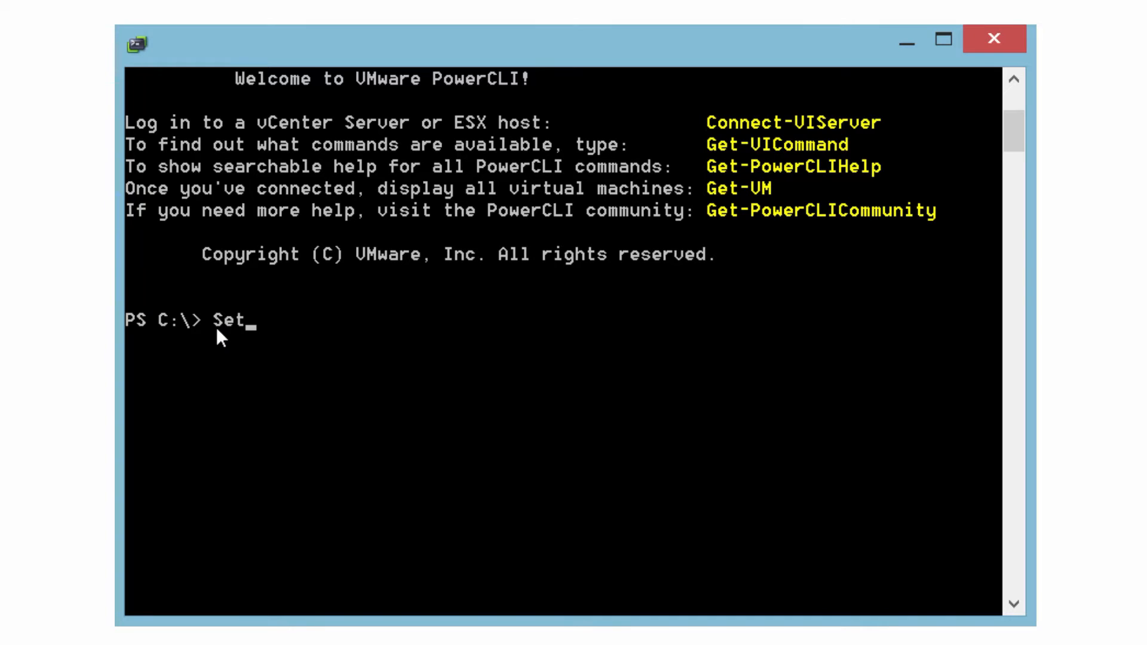
type("-Execu")
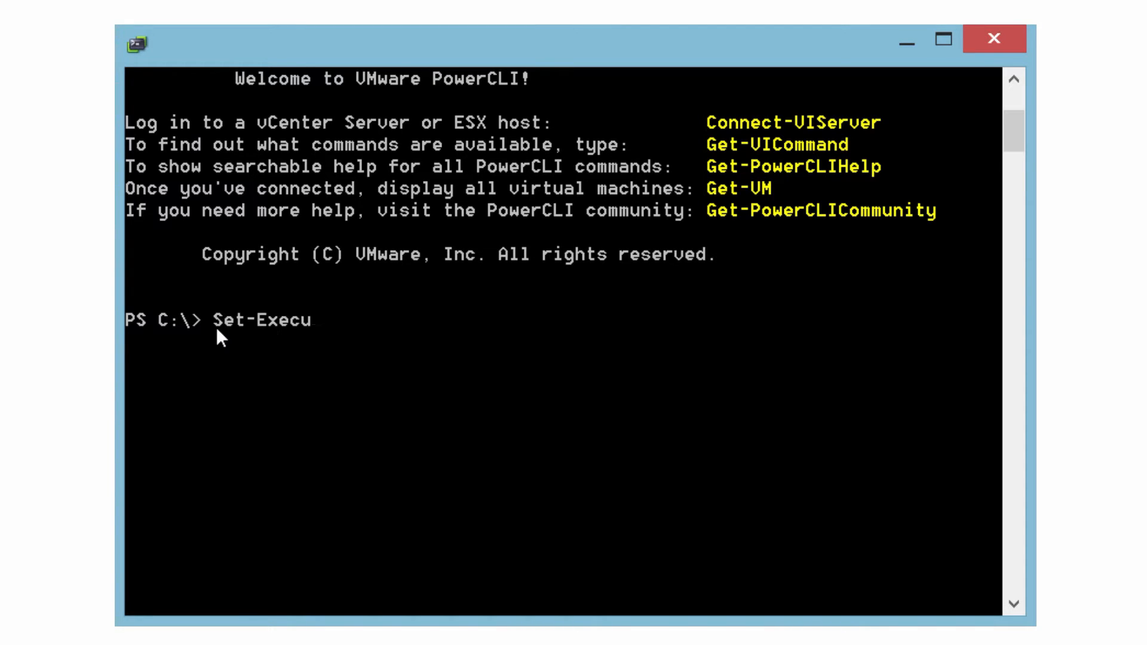
type("tionPol")
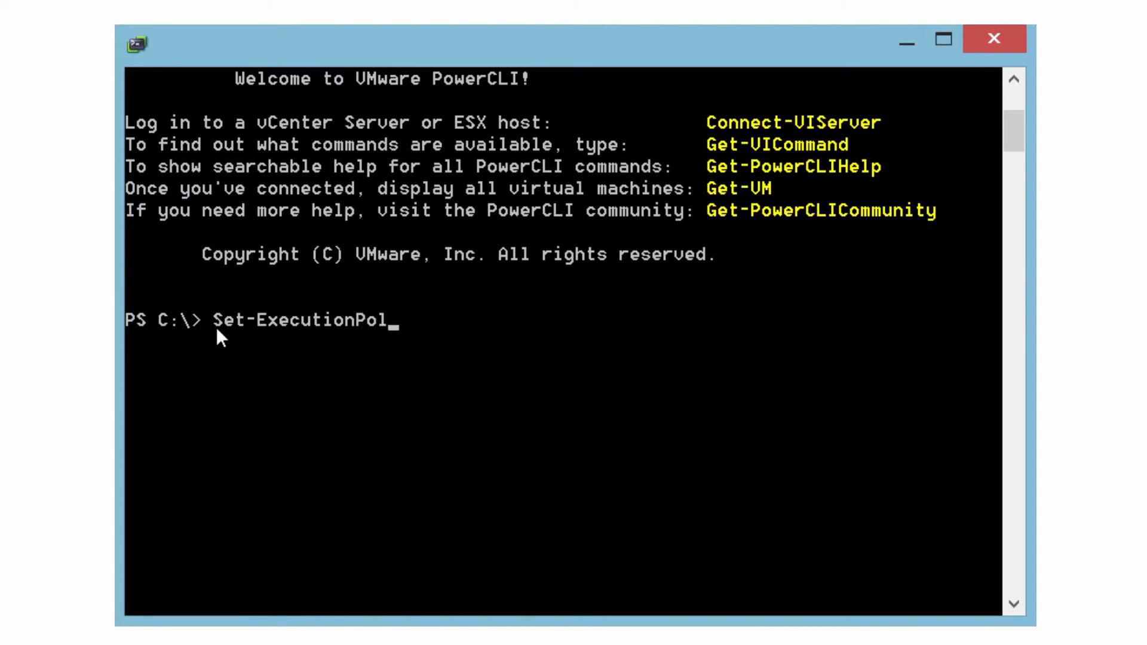
type("icy Remo")
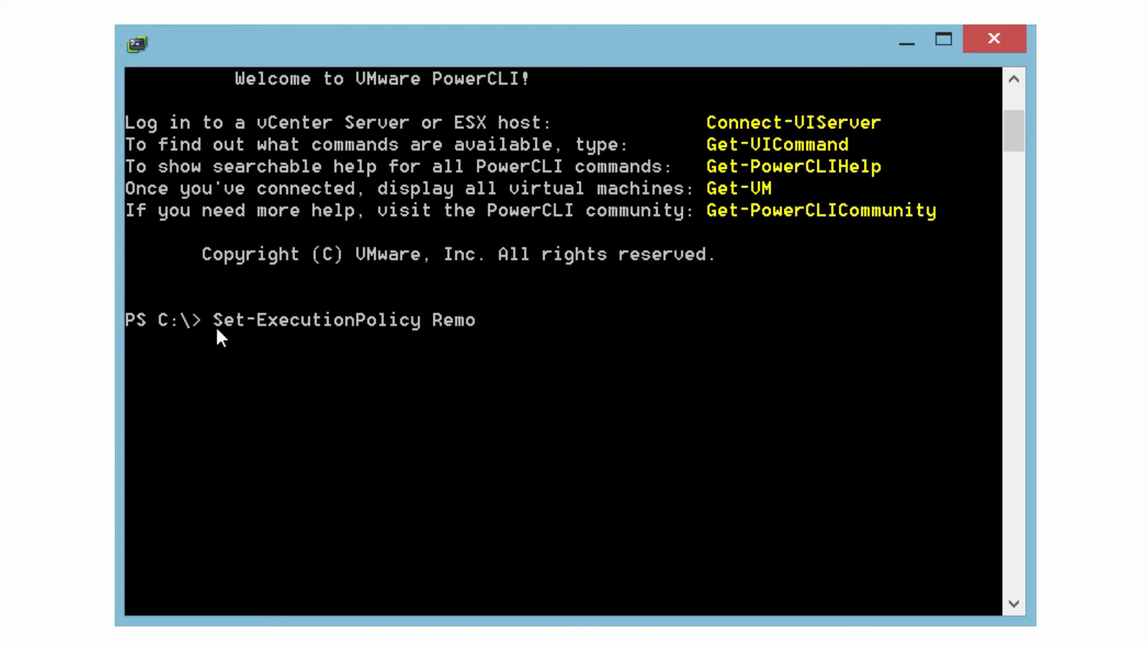
type("teSigned")
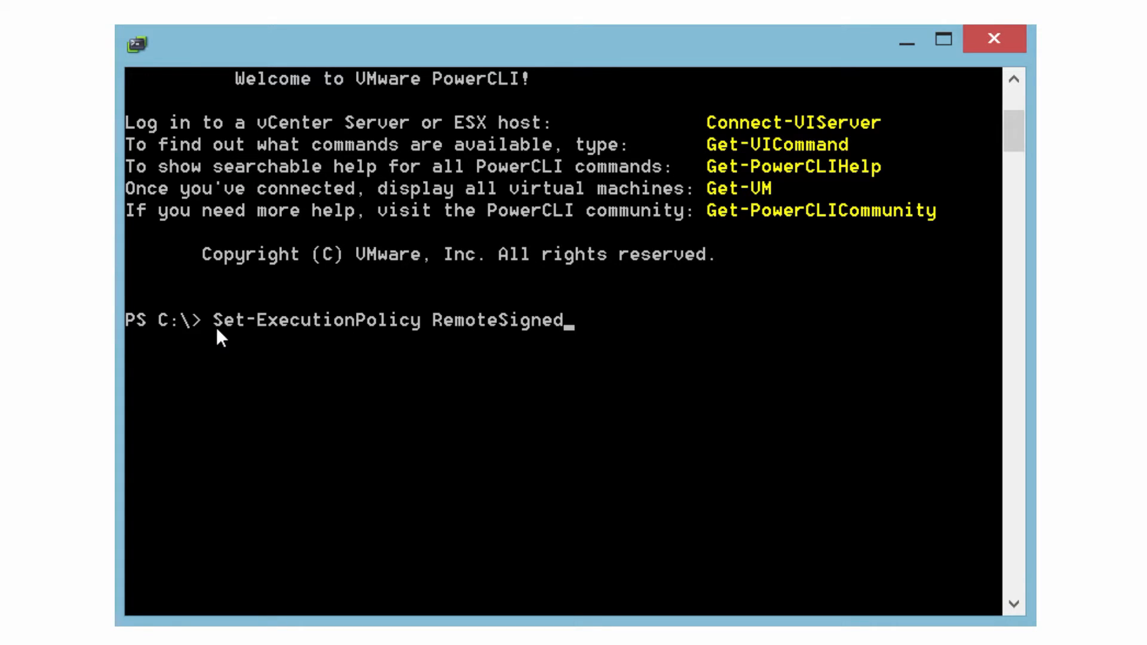
key("Return")
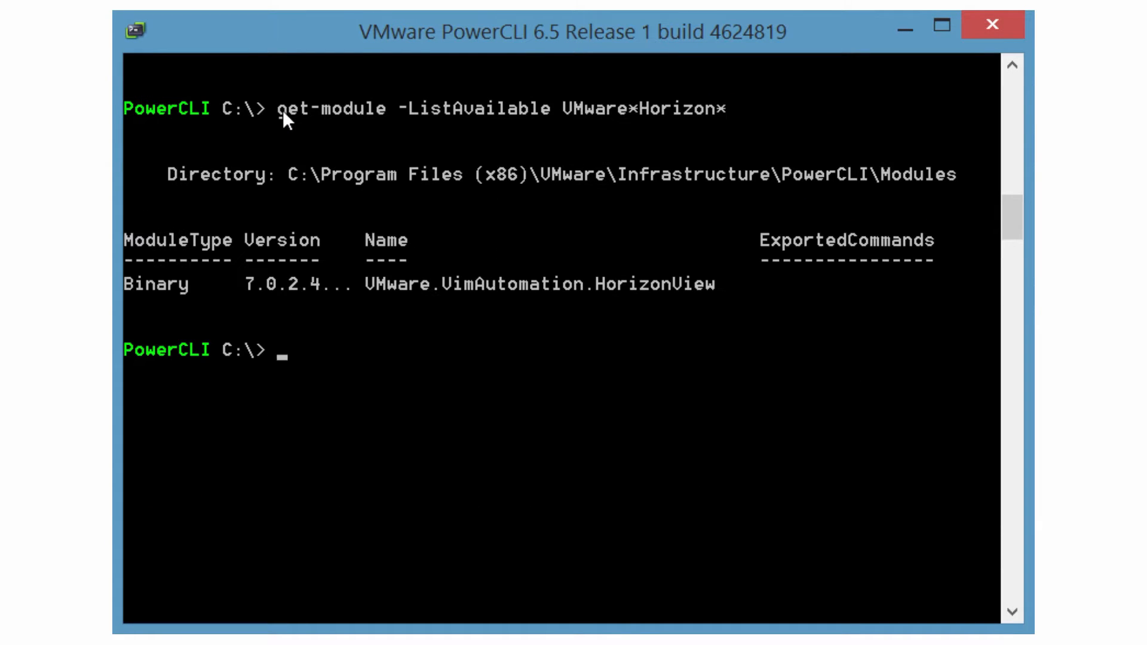
Pipe get-module -ListAvailable VMware*Horizon* into Import-Module to load the HorizonView module
type("get-module -ListAvailable VMware*Horizon* | Import")
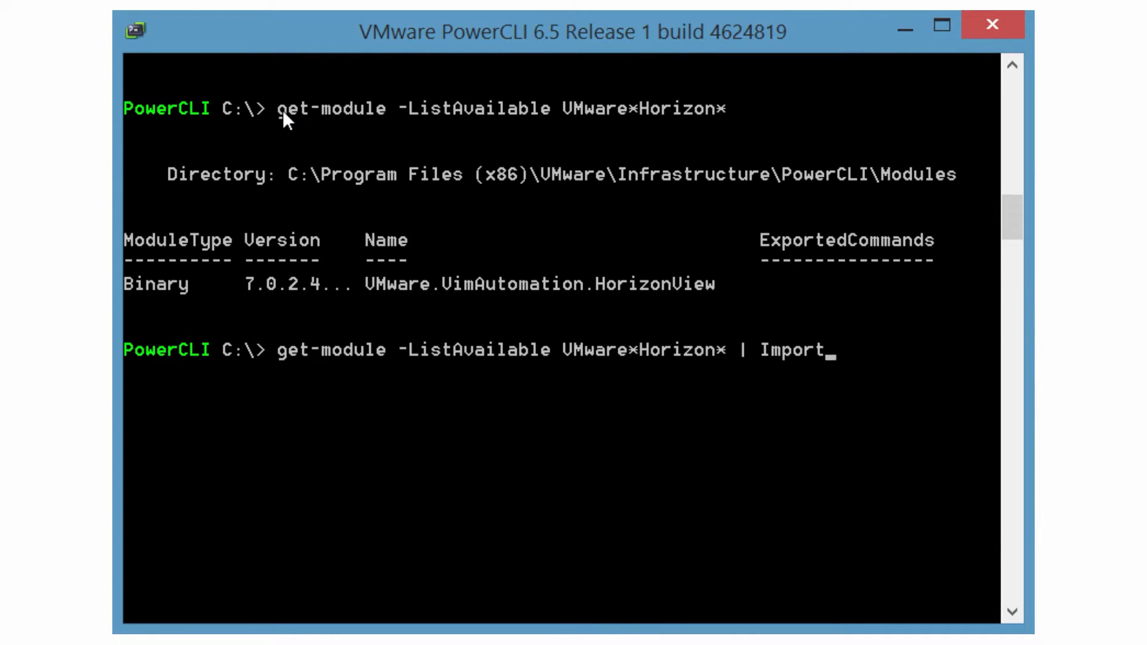
key("Return")
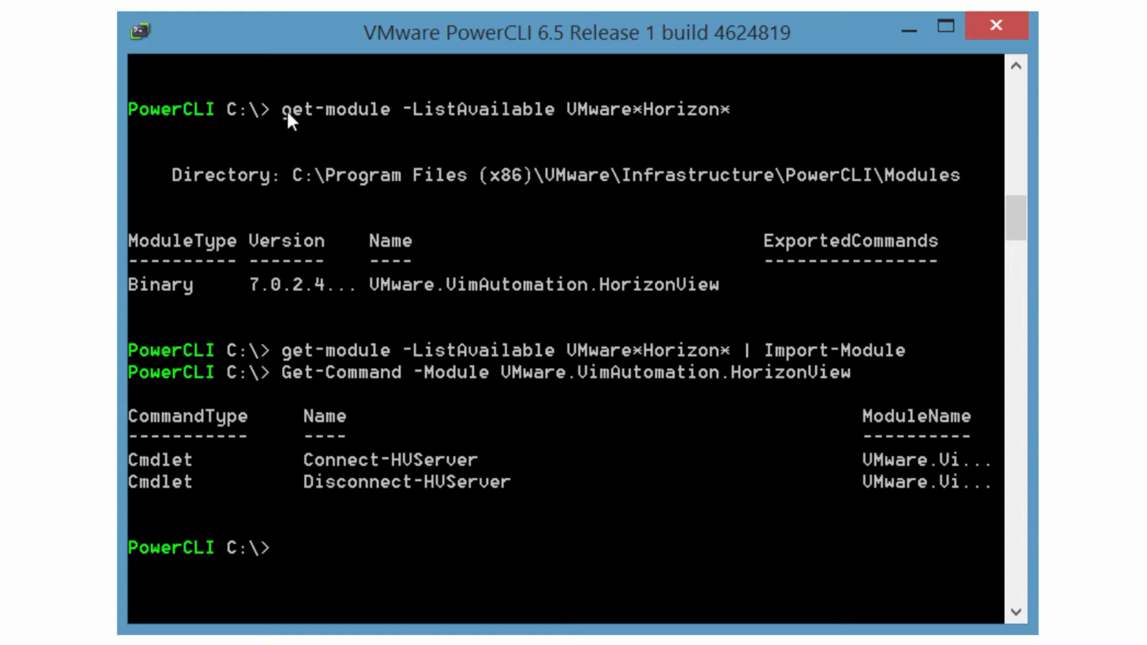
Run get-help Connect-HVServer, review its syntax, then list the VMware.Hv object types
type("get")
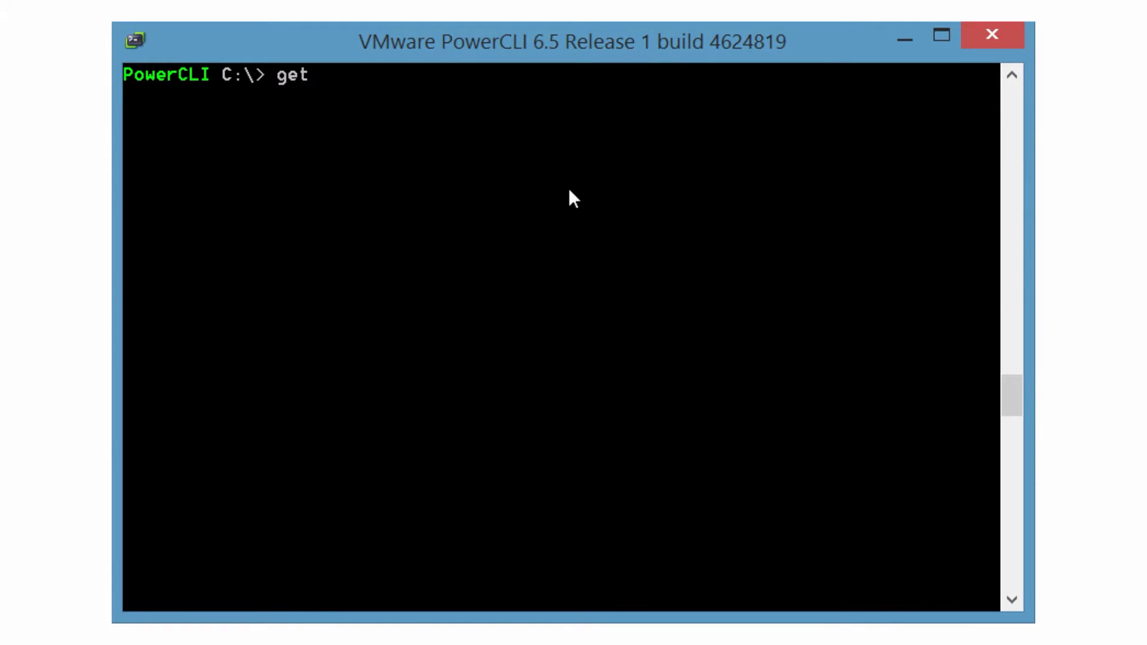
type("-help")
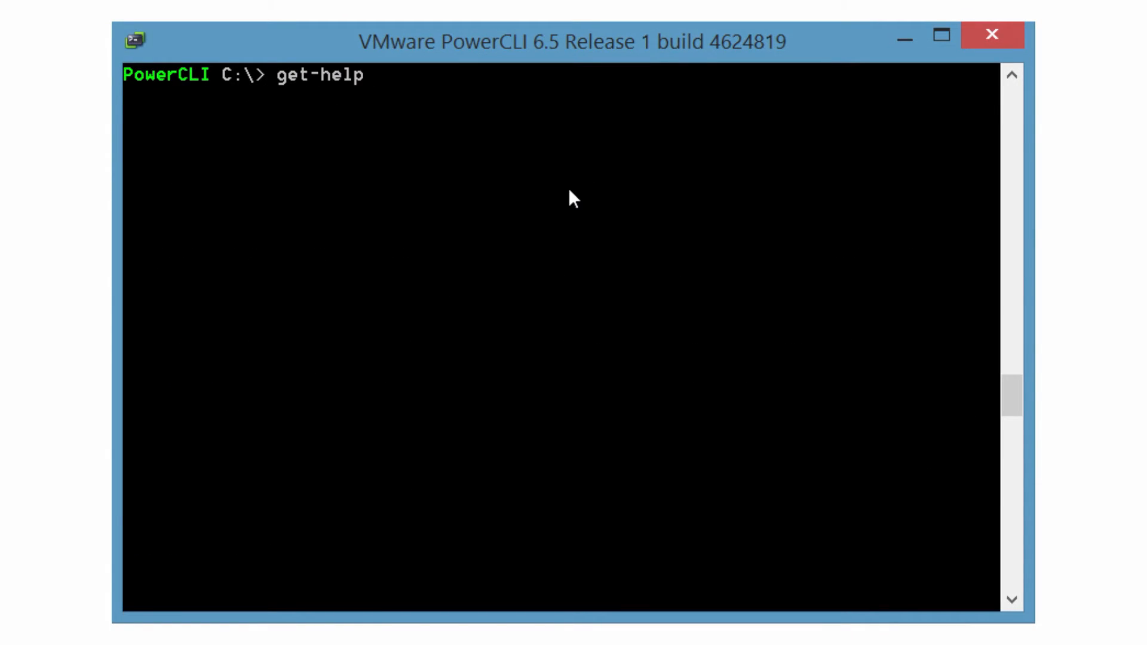
type("Connect-HV")
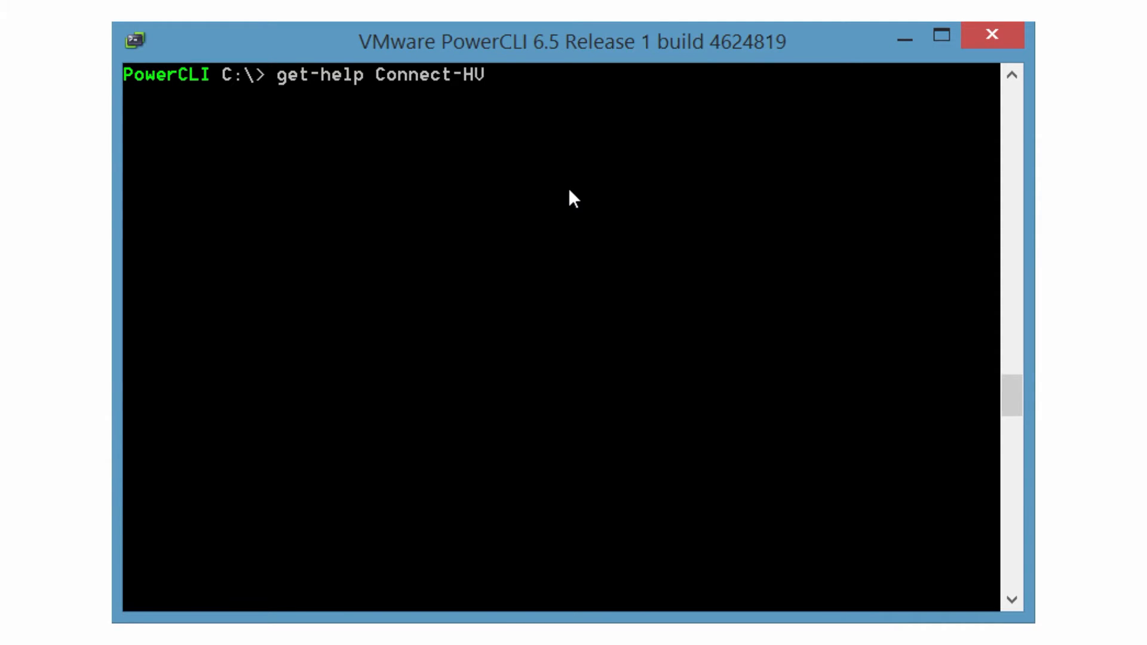
key("Return")
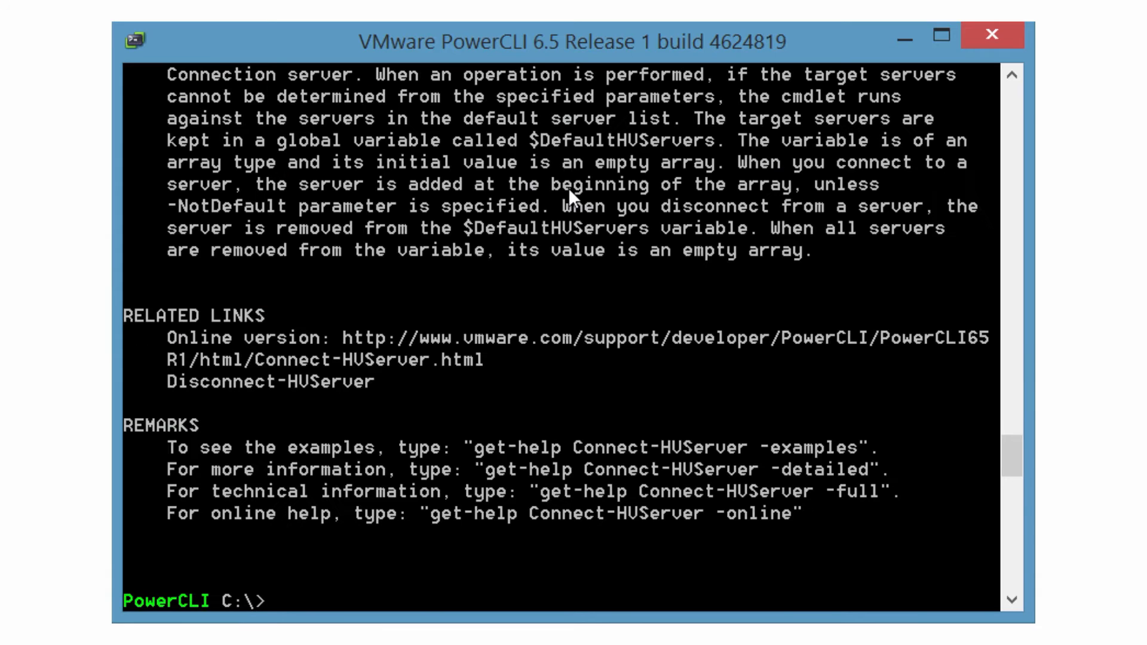
scroll("up", 3)
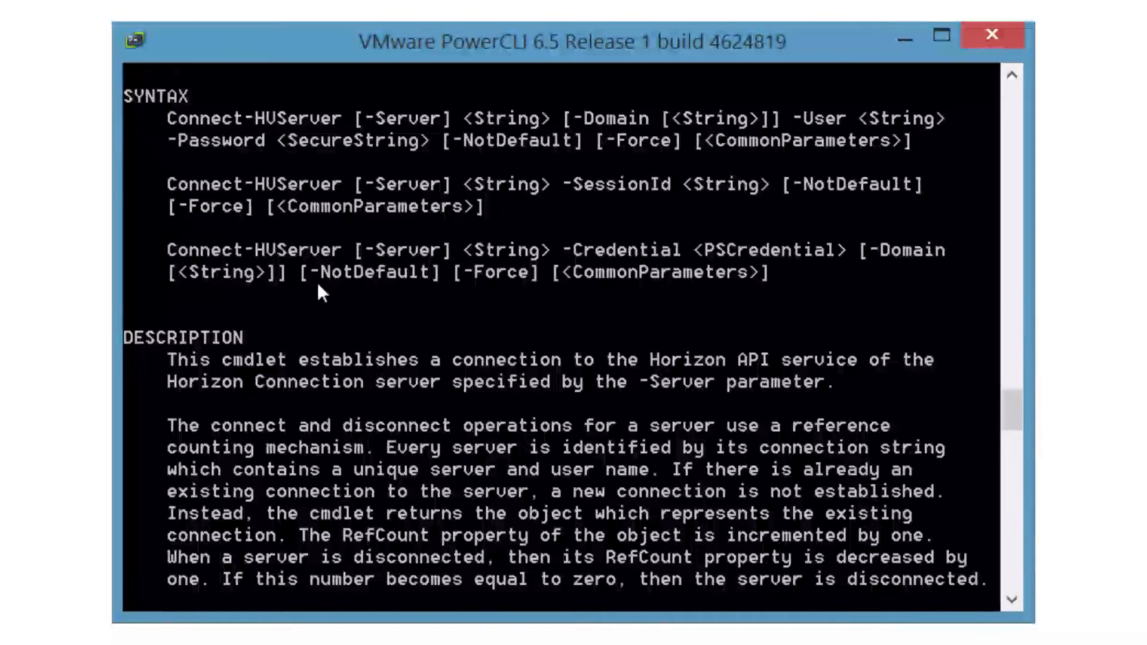
key("Return")
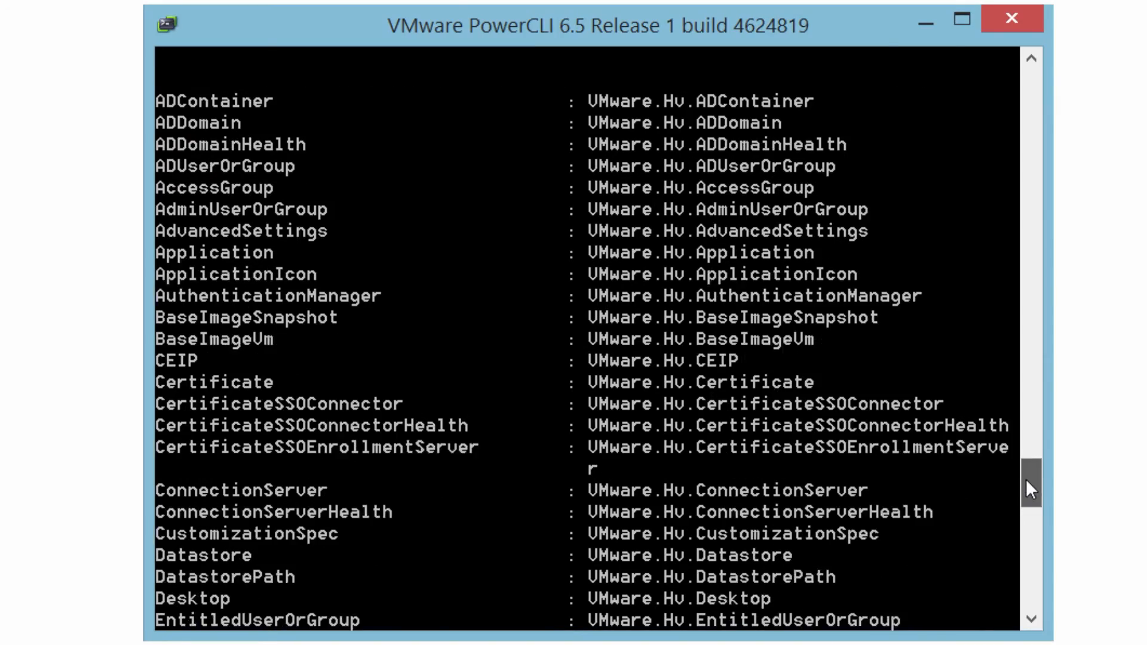
Filter the Horizon server's extension data for *health* properties, showing the ten health services
scroll("down", 3)
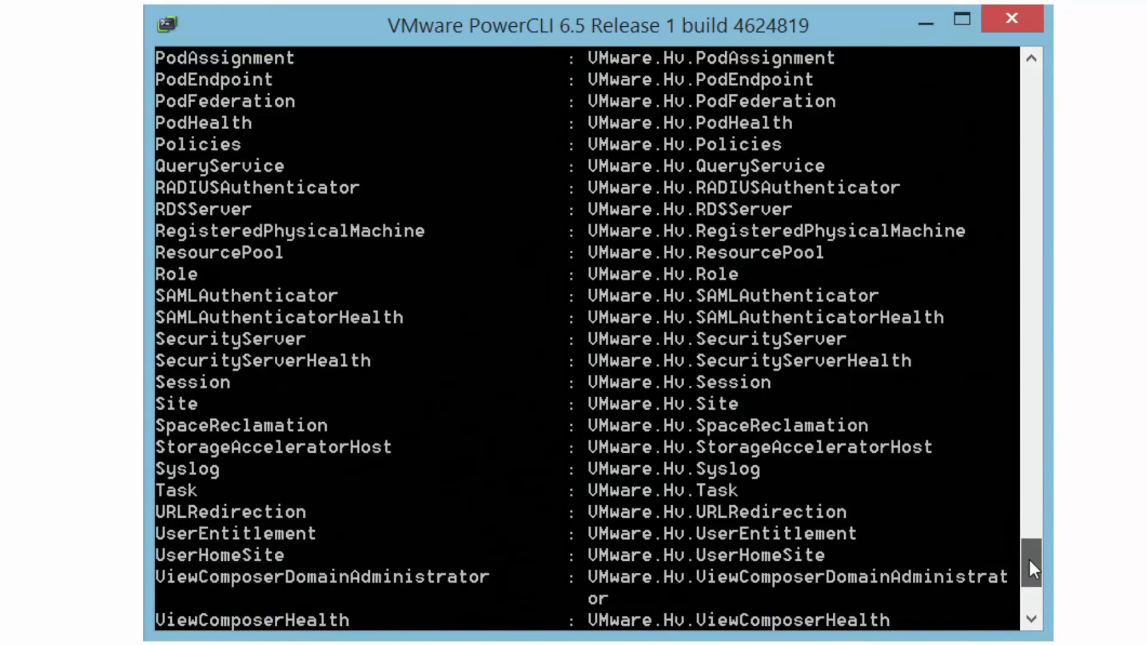
key("Return")
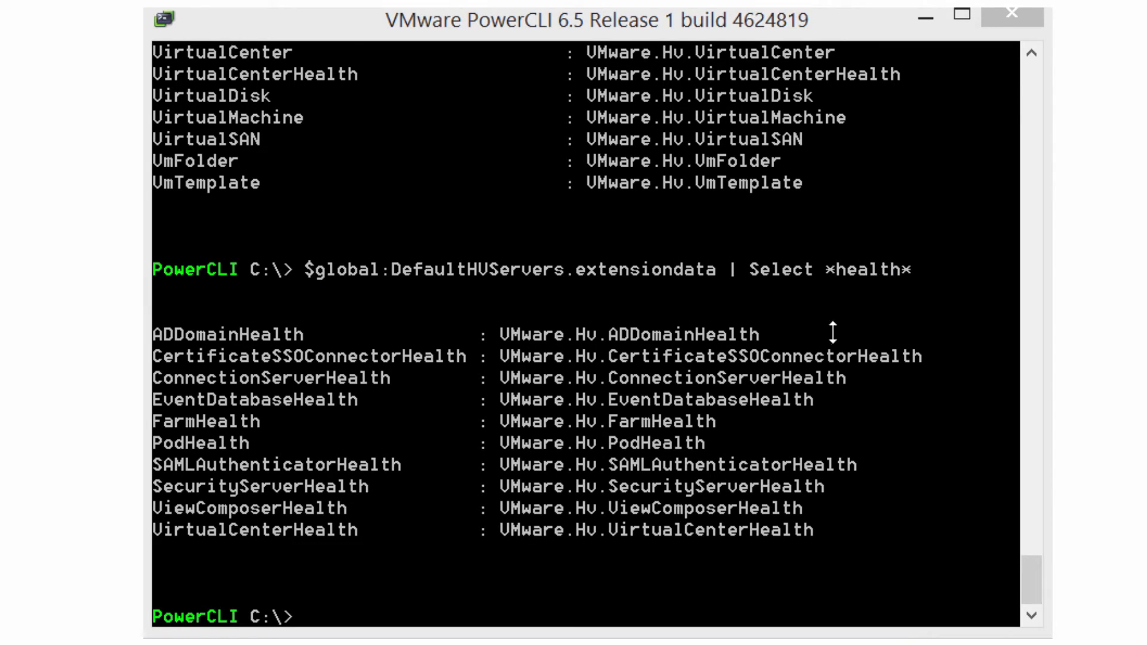
mouse_move(165, 533)
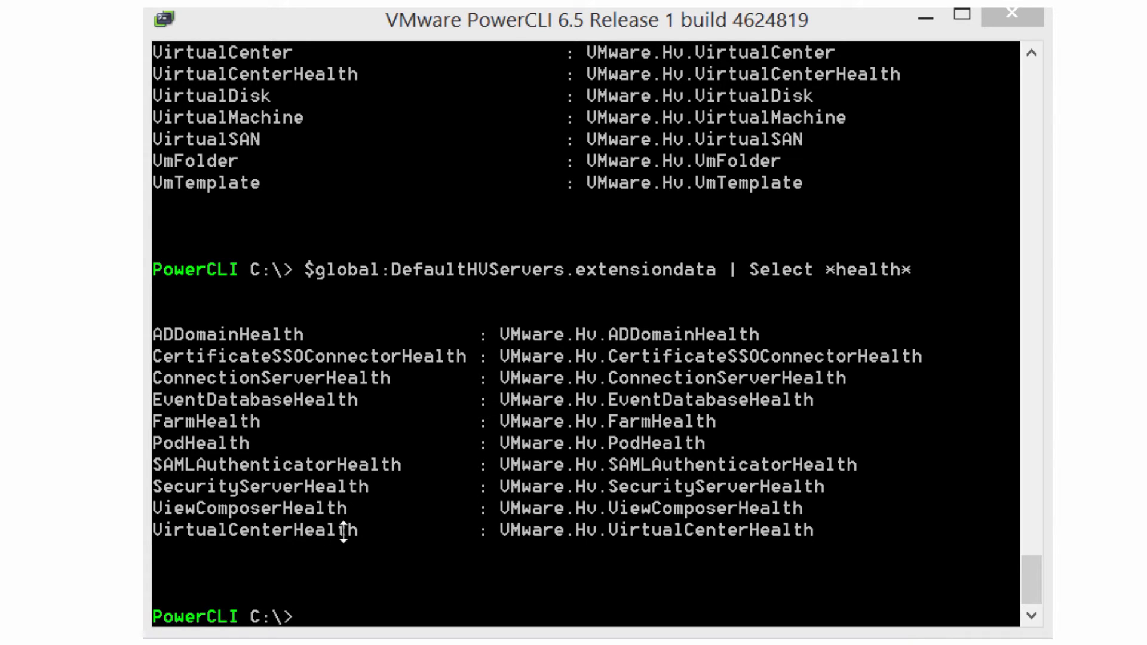
Pipe $global:DefaultHVServers.extensiondata.VirtualCenterHealth to Get-Member to list its methods and properties
type("$global:DefaultHVServers.extensiondata.VirtualCenterHealth")
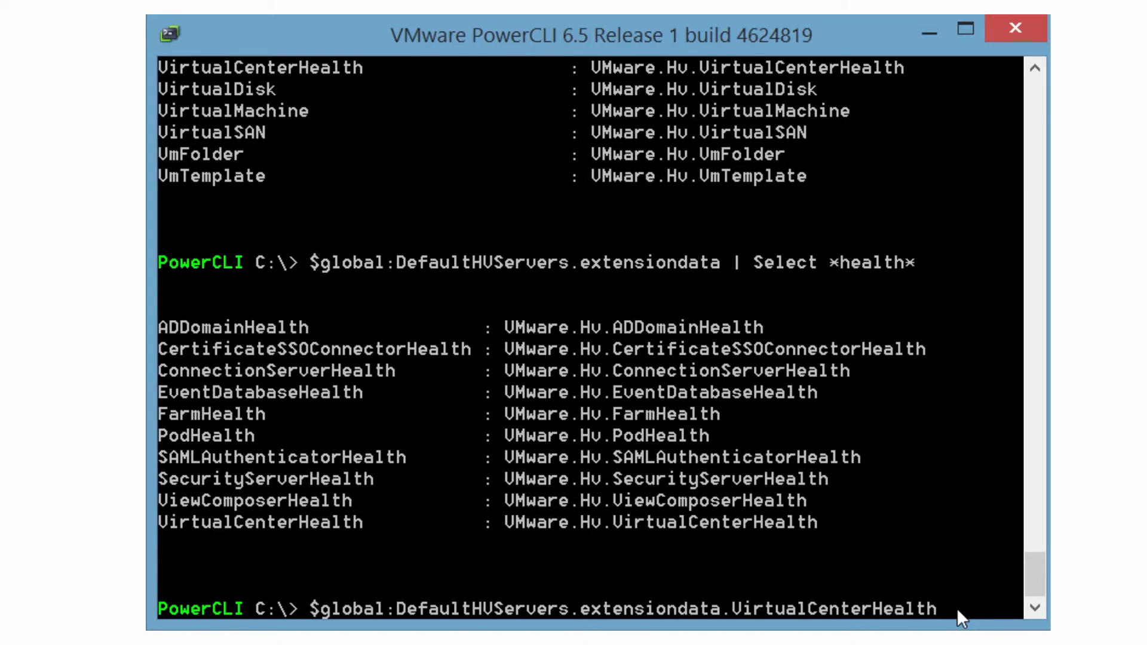
type("| Get-M")
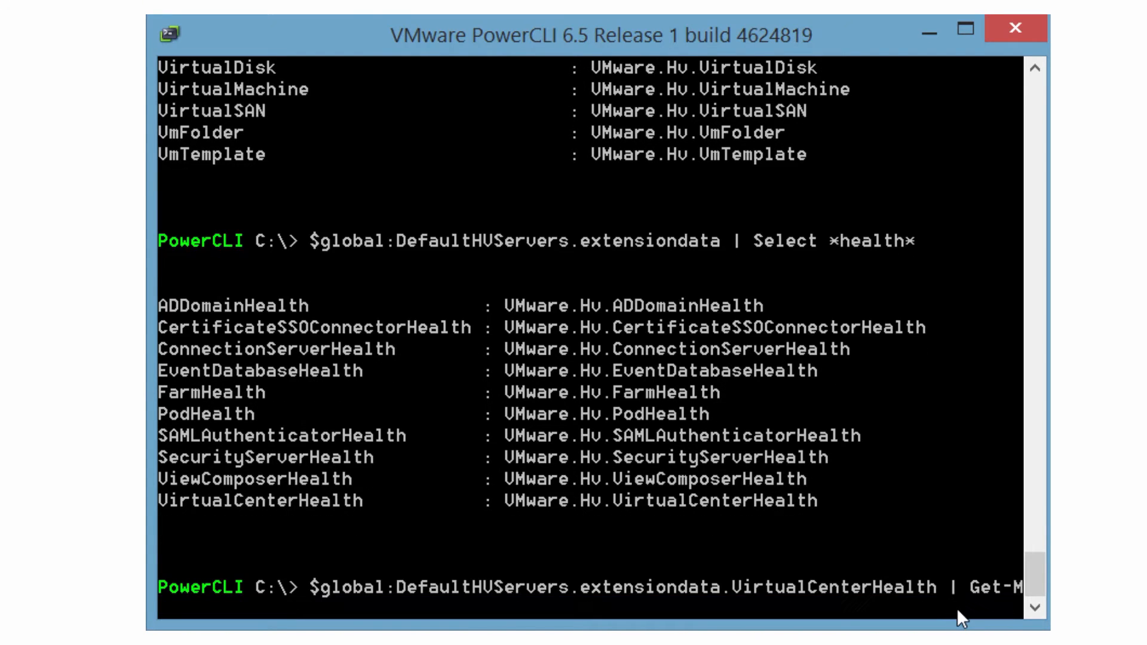
key("Return")
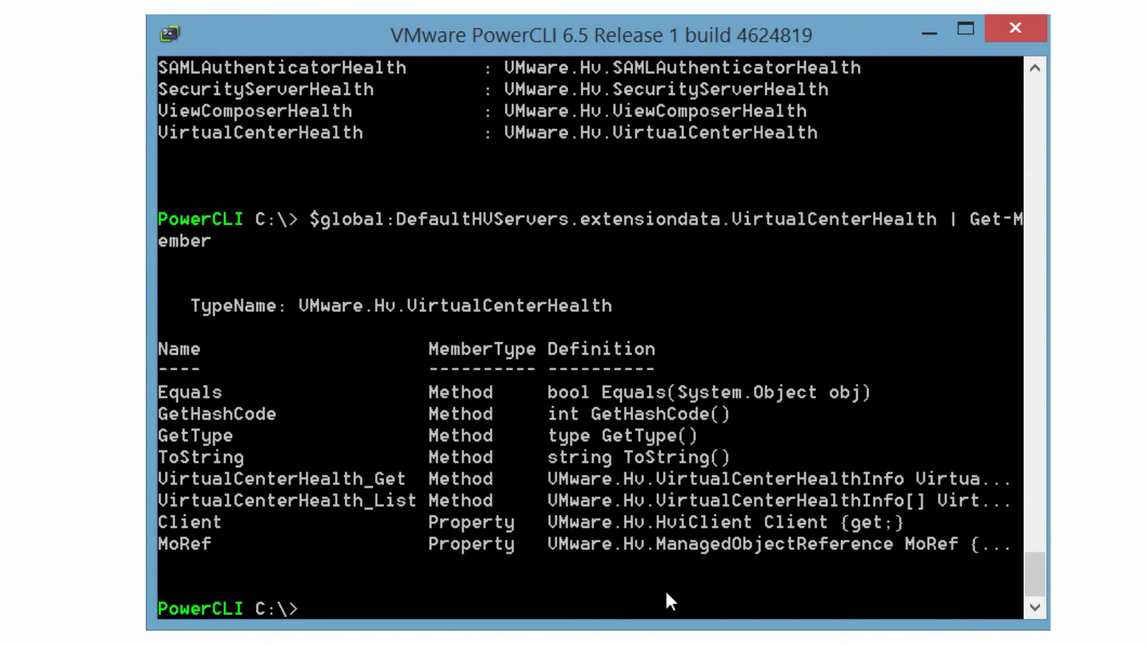
mouse_move(508, 554)
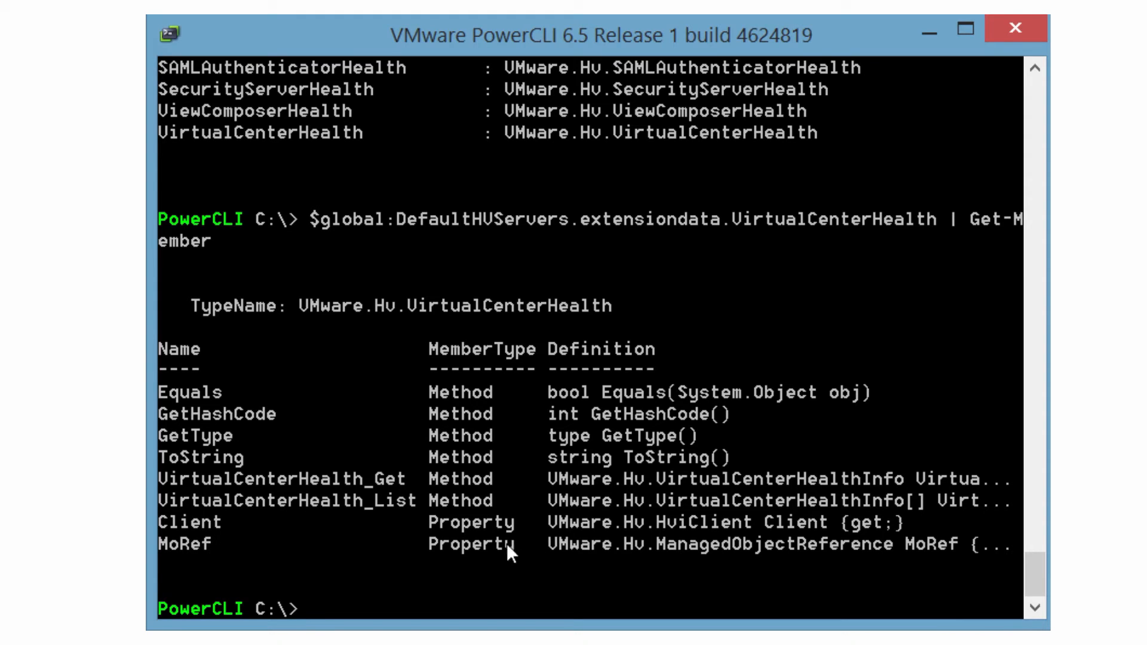
mouse_move(843, 576)
type("$global:DefaultHVServers.extensiondata.VirtualCenterHealth.VirtualCenterHealth_List")
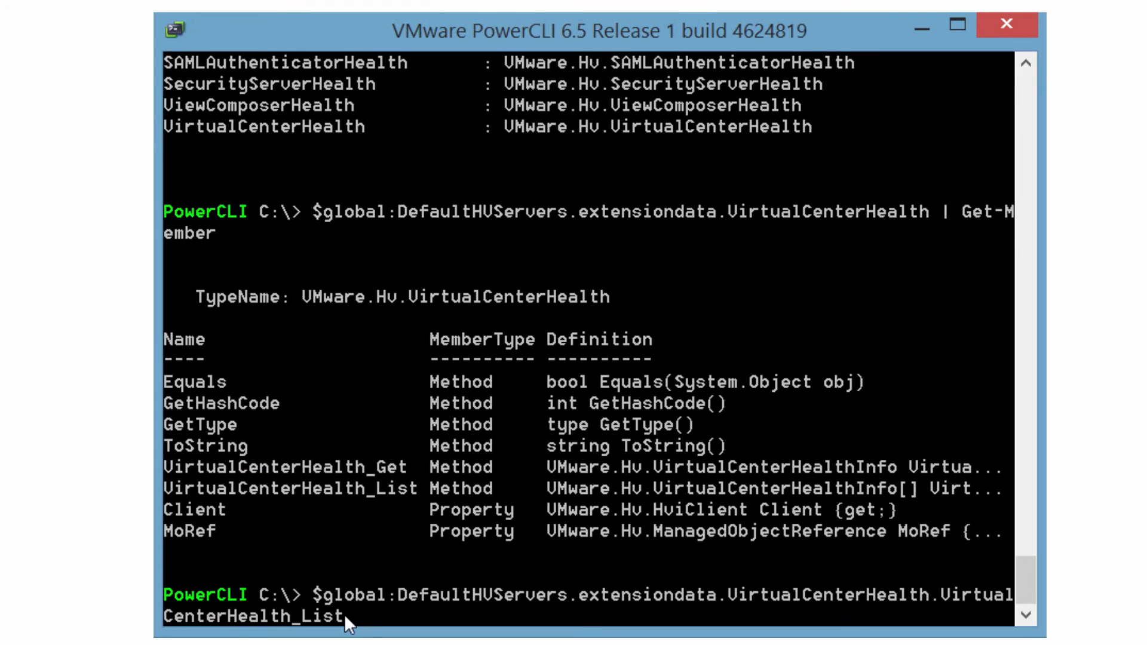
Call VirtualCenterHealth_List() to return the vCenter health record with hosts and datastores
type("(")
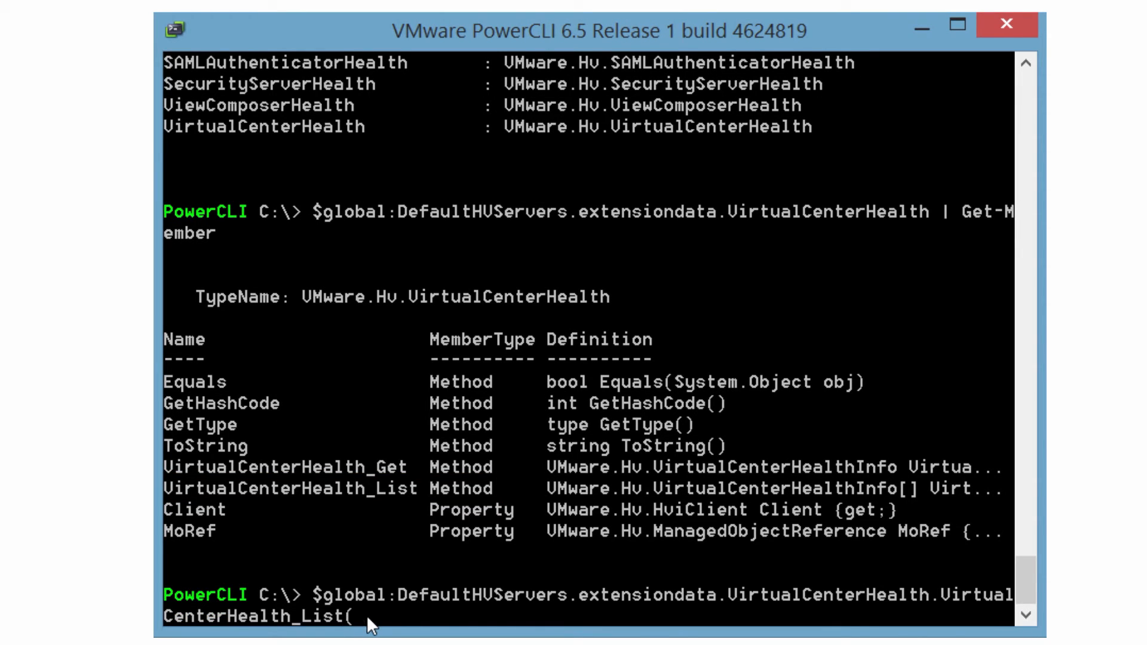
type(")")
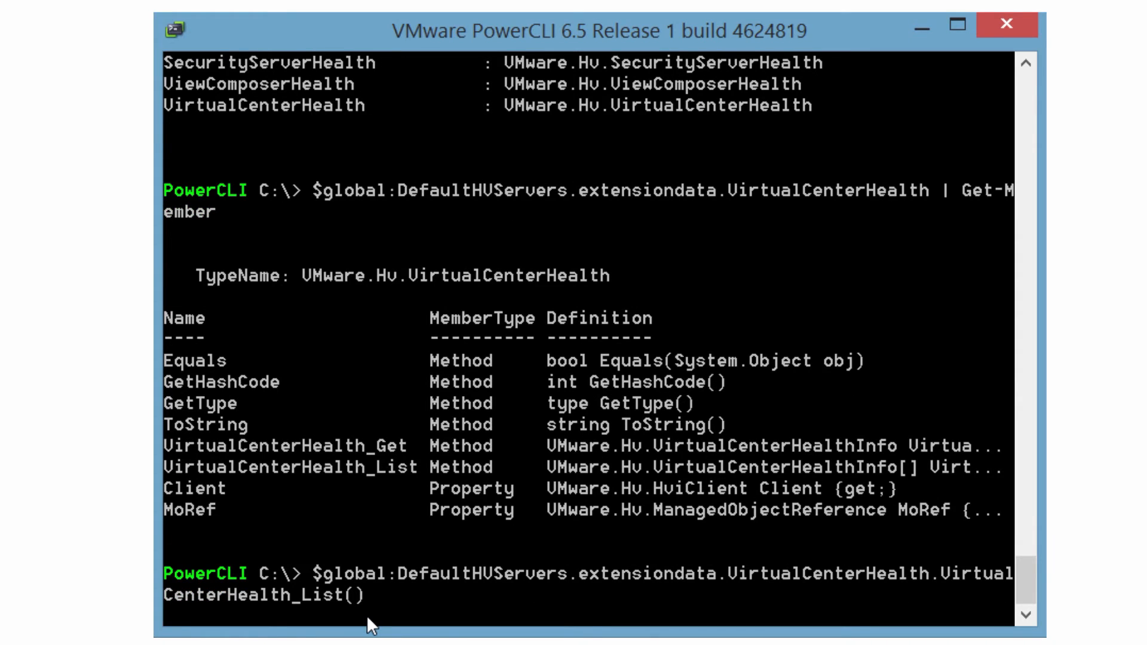
key("Return")
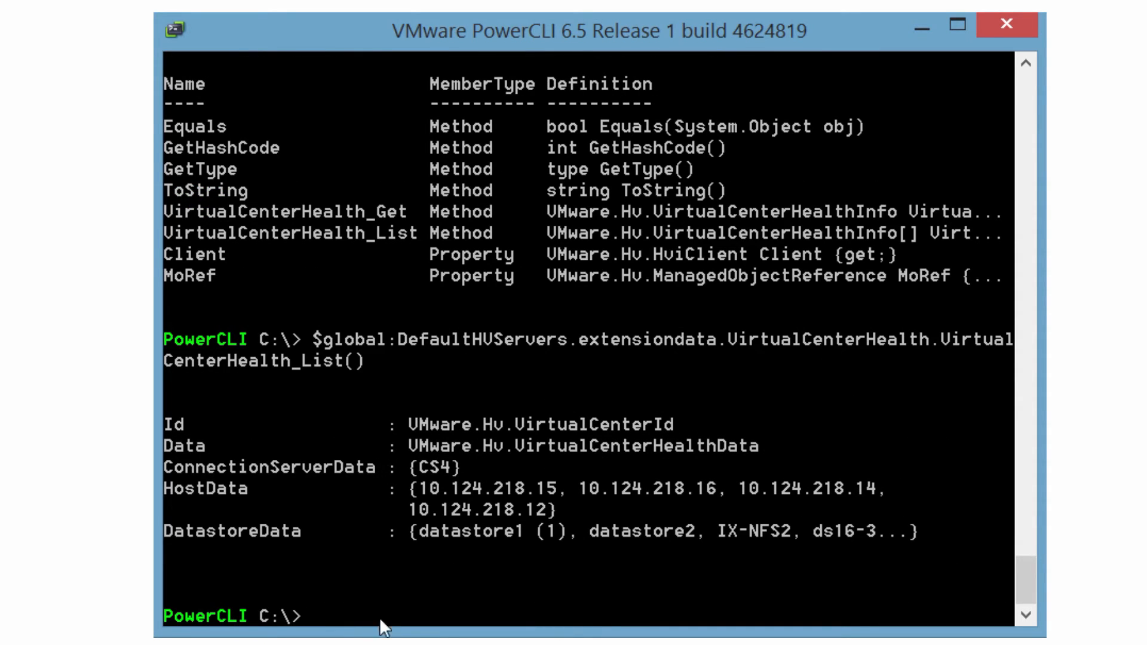
mouse_move(430, 234)
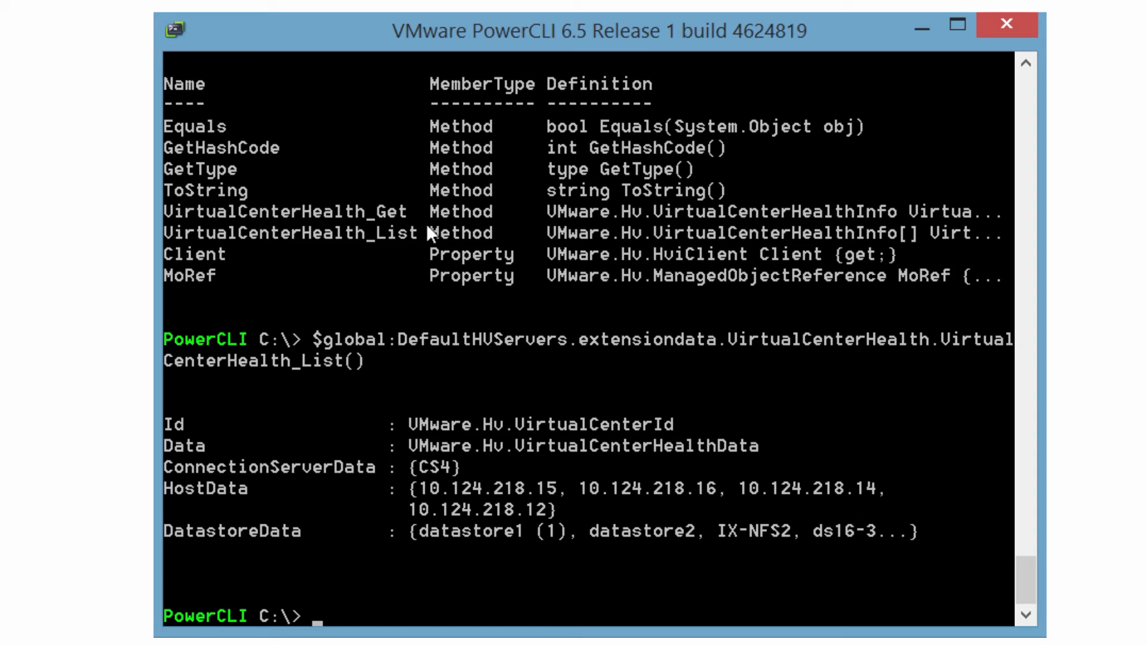
mouse_move(194, 355)
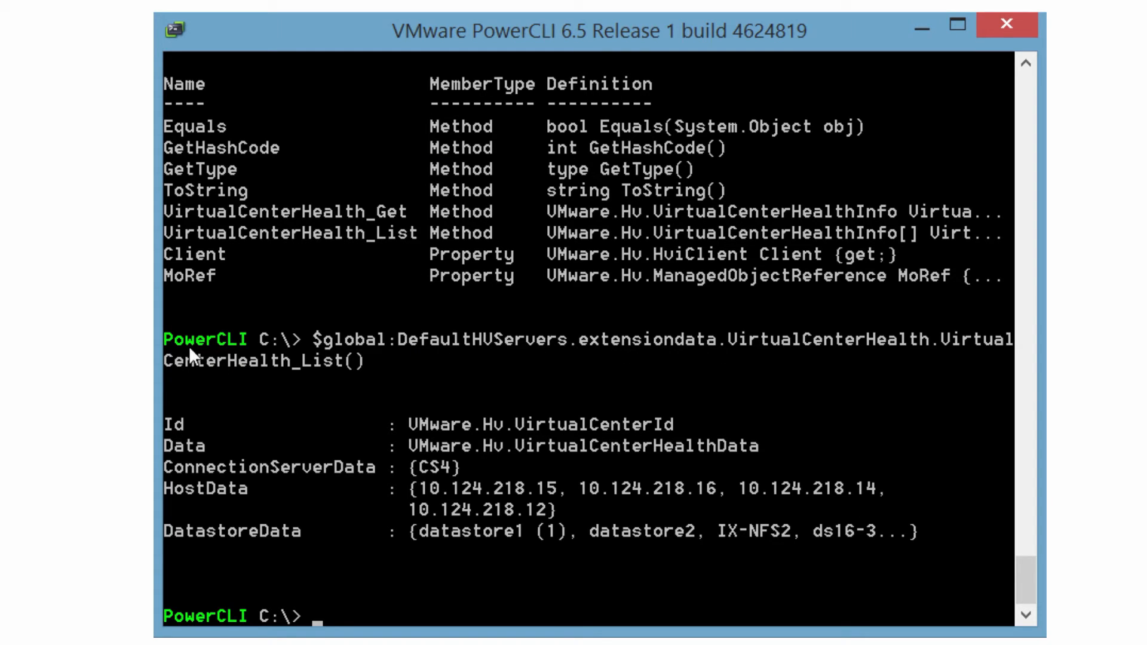
mouse_move(187, 458)
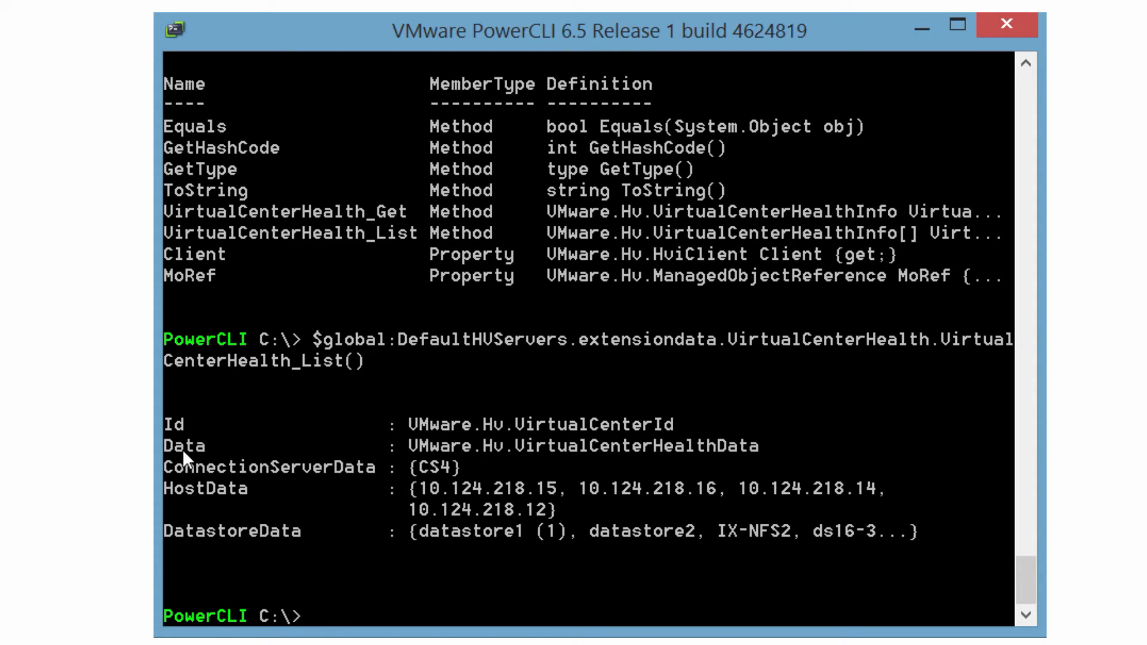
mouse_move(679, 464)
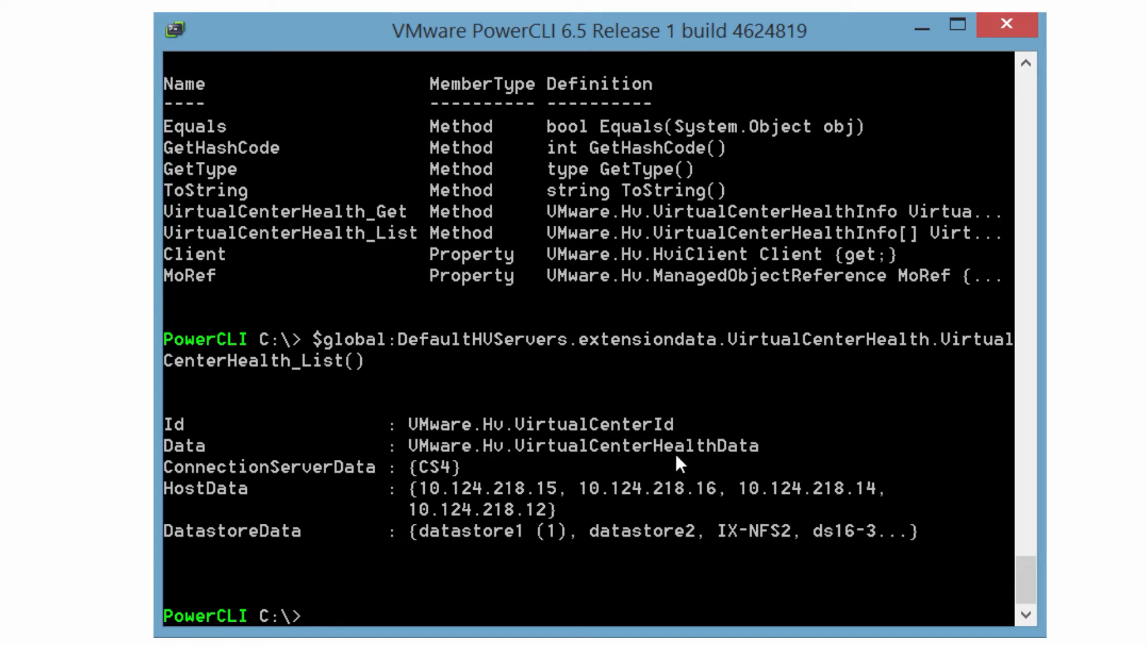
mouse_move(182, 547)
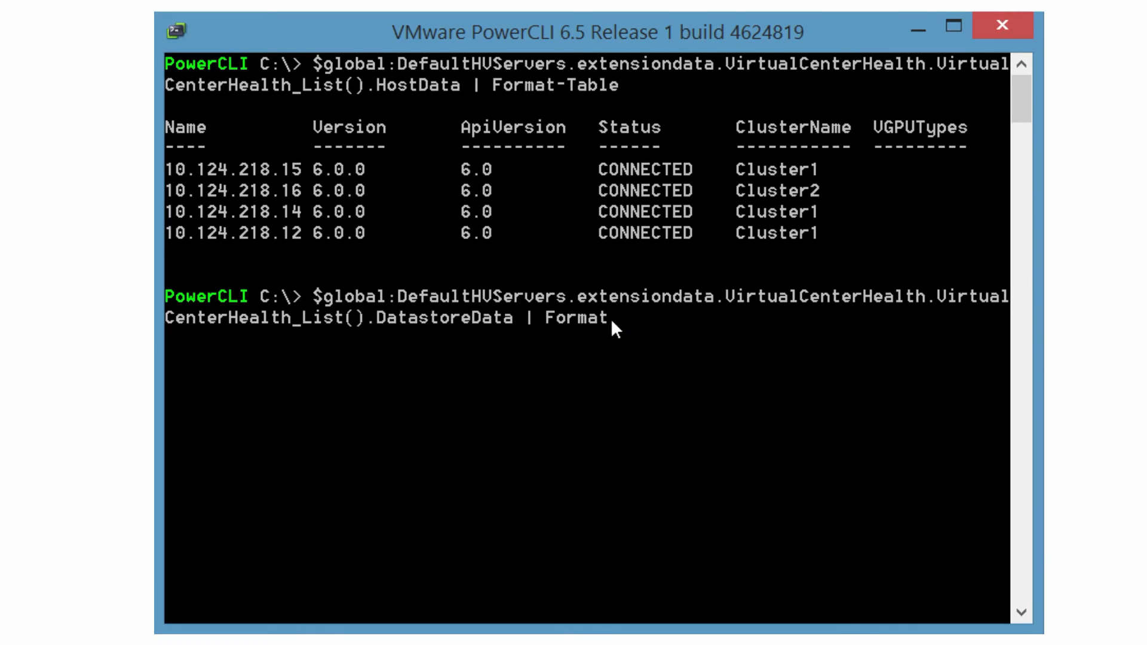
Pipe VirtualCenterHealth_List().DatastoreData to Format-Table to show capacity and free space
type("-Table")
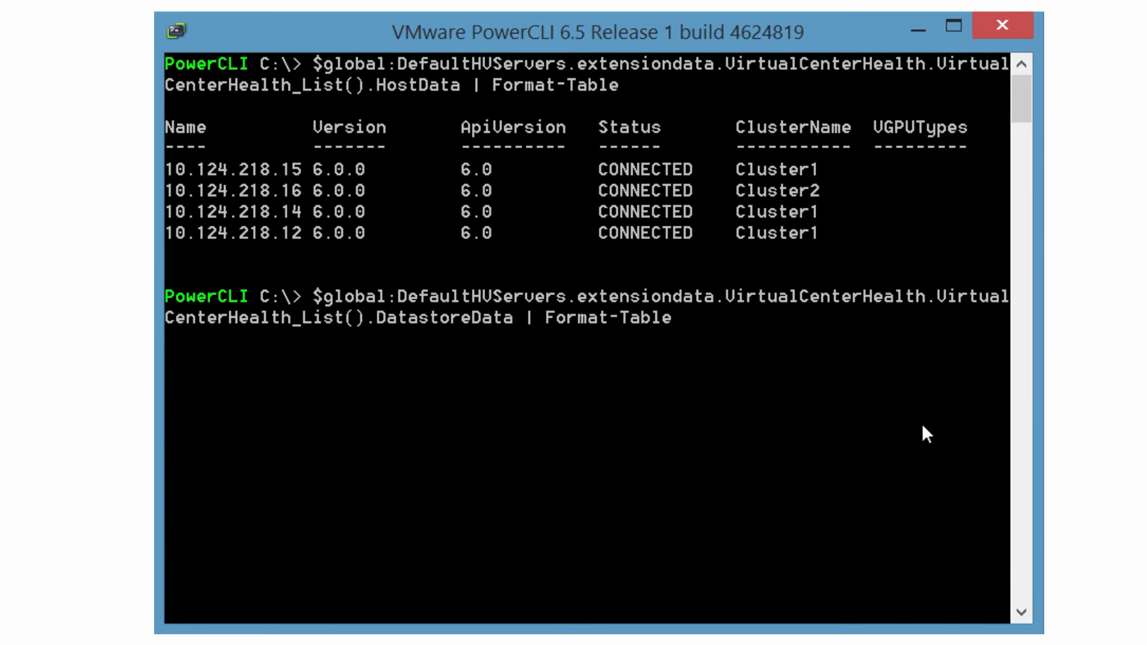
key("Return")
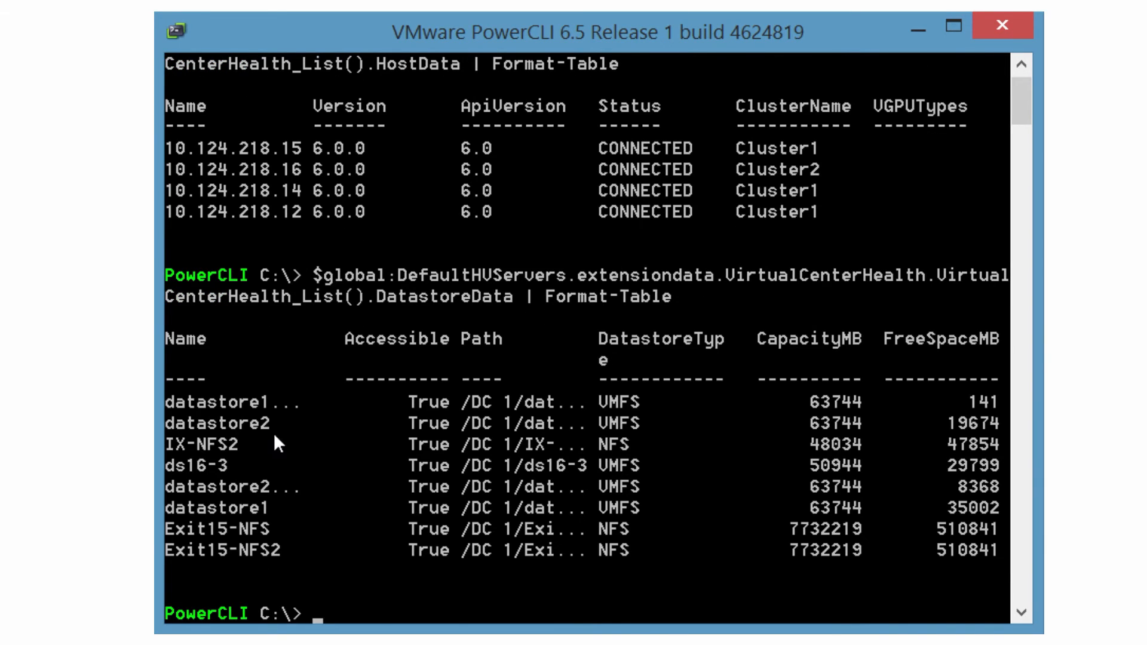
mouse_move(435, 607)
type("Get-HVDatastoreHealth |")
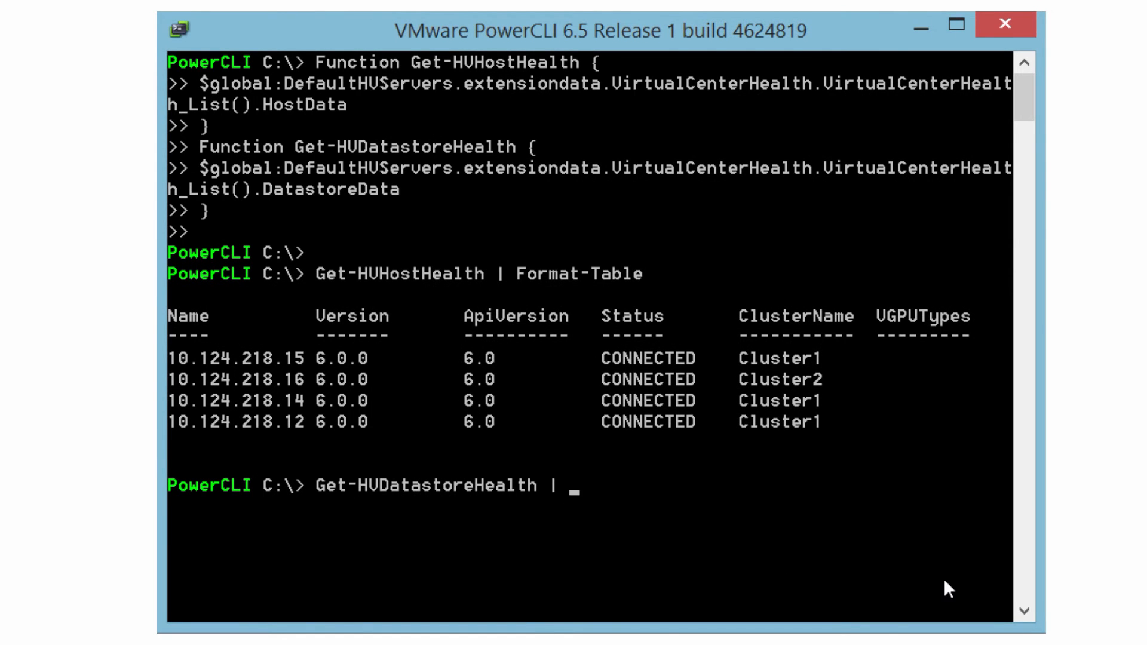
Run Get-HVDatastoreHealth piped to Format-Table, printing the datastore health table
type("Format")
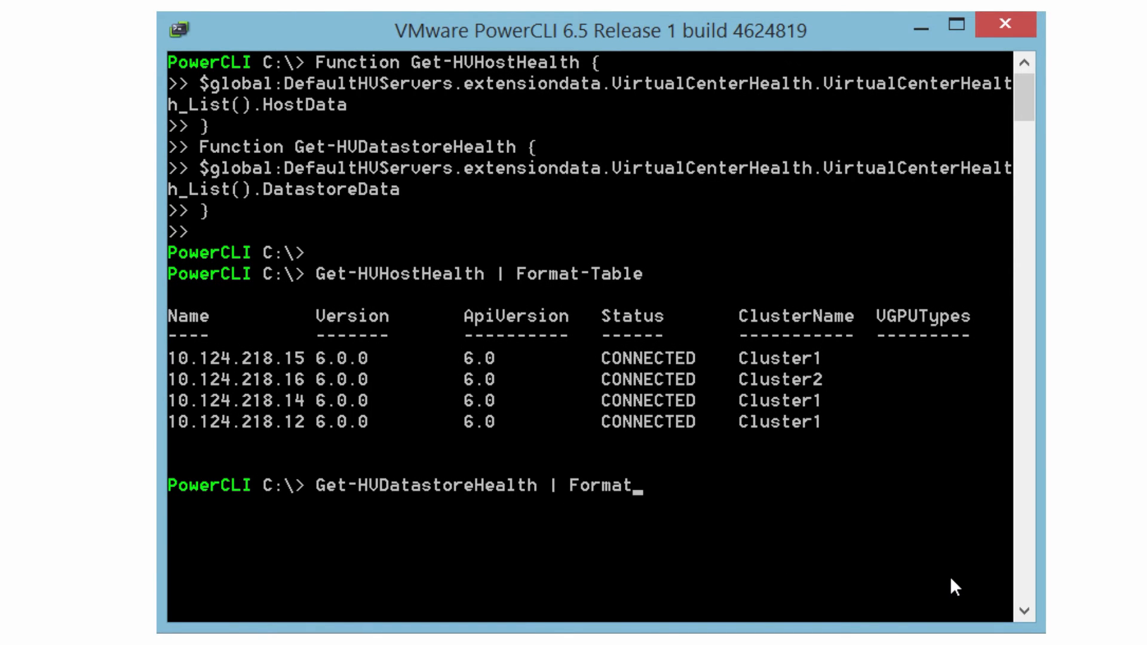
type("-Table")
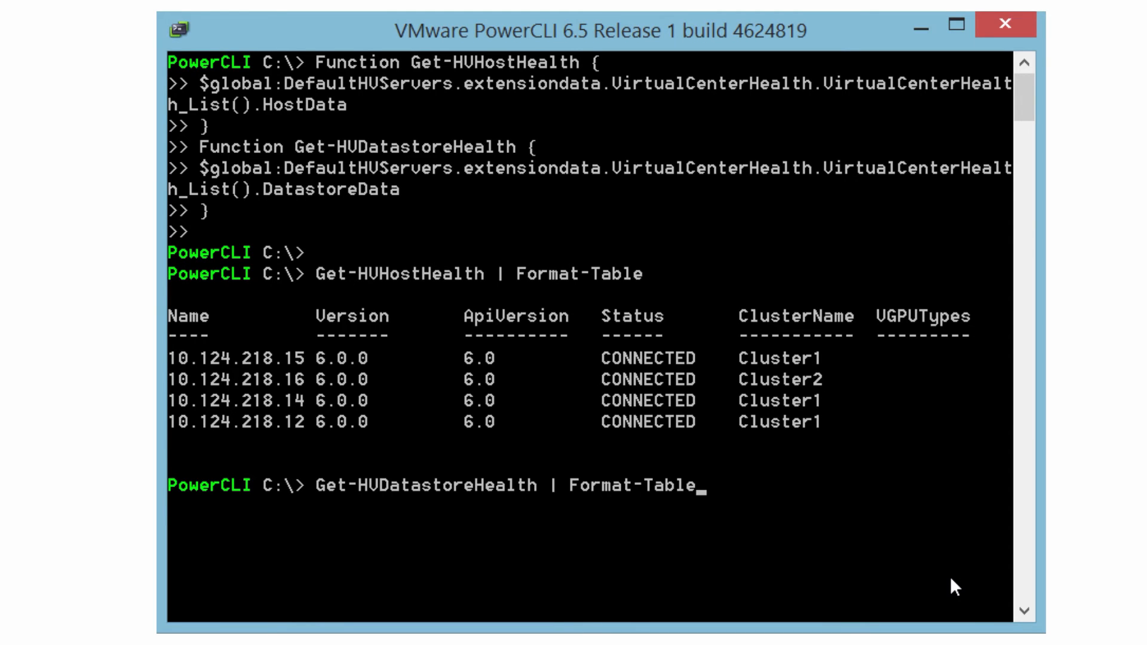
key("Return")
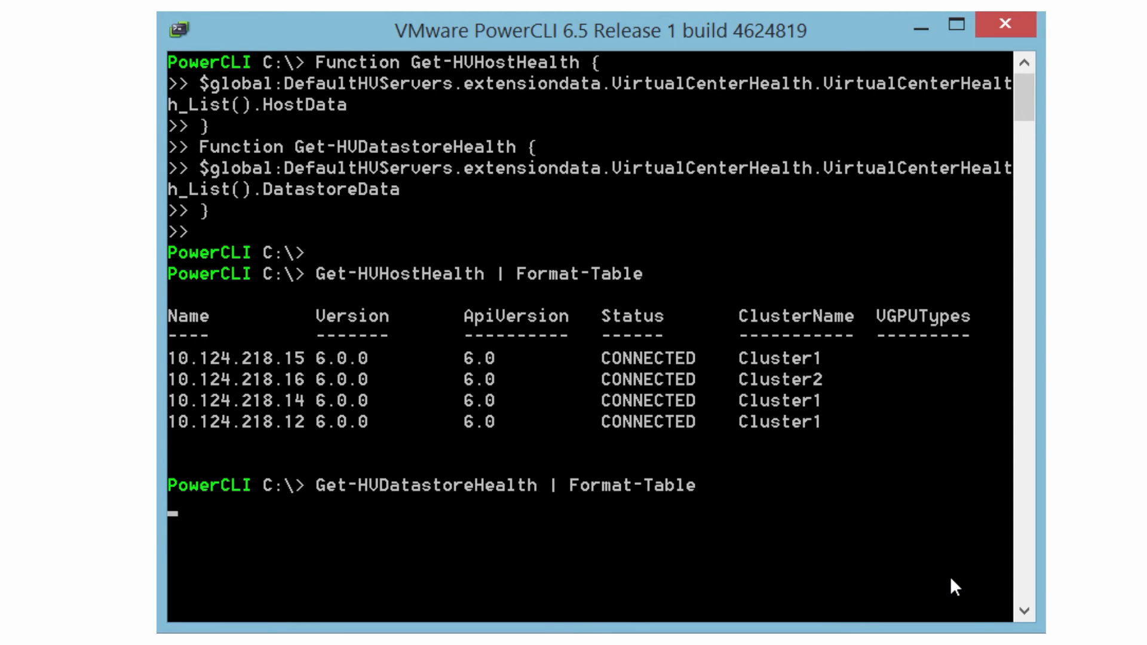
key("Return")
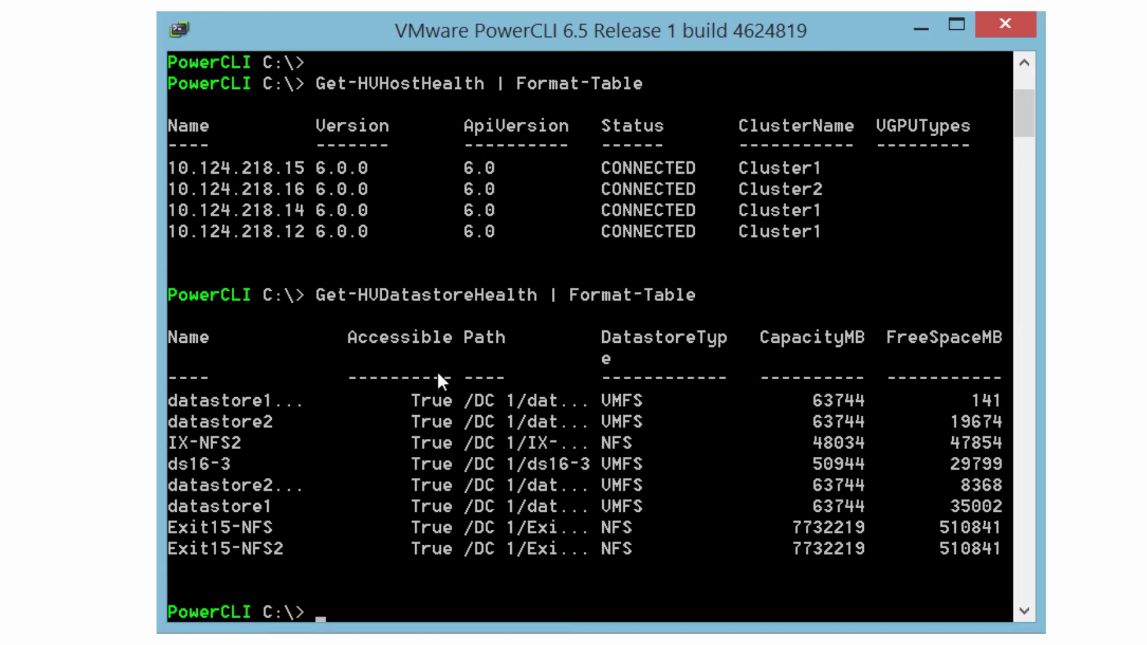
mouse_move(1035, 142)
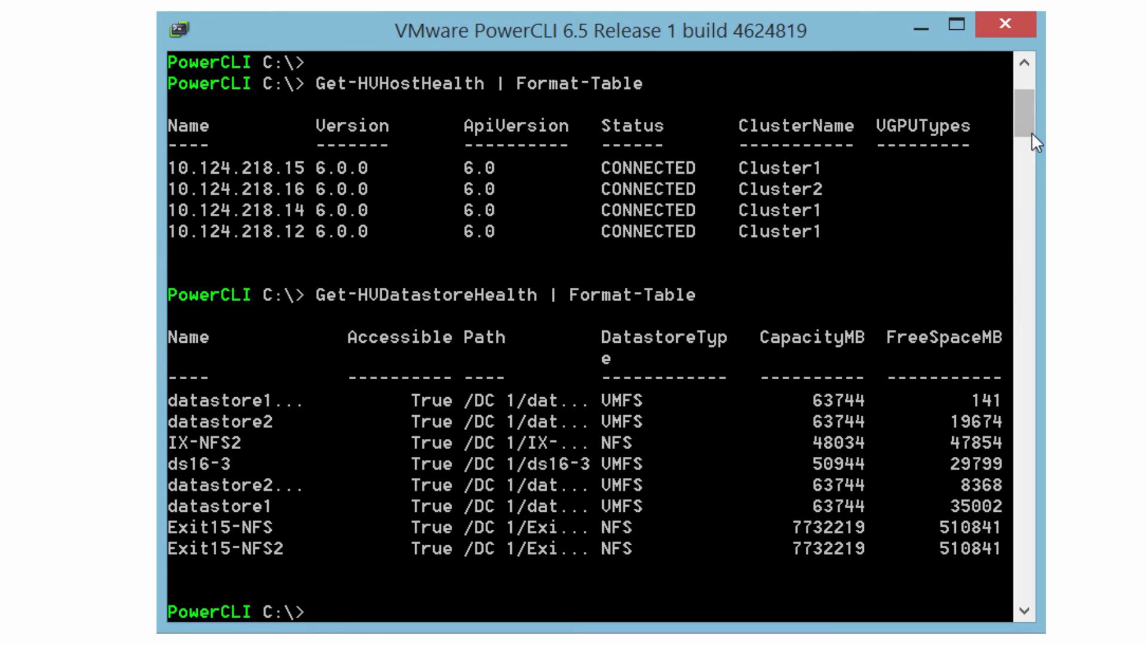
mouse_move(476, 92)
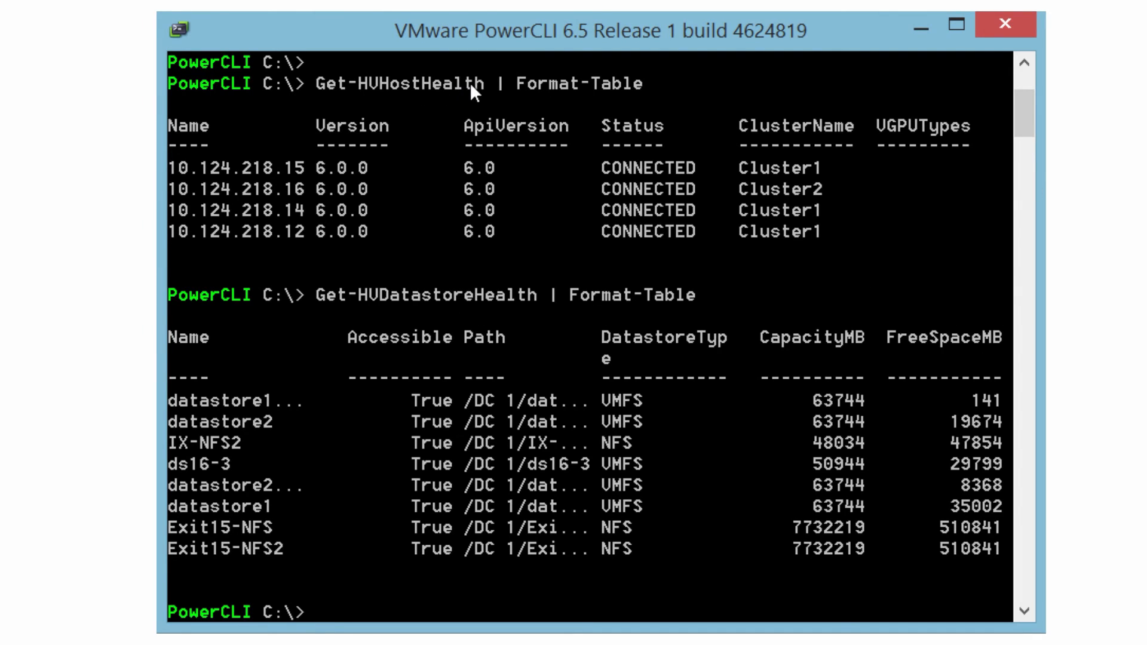